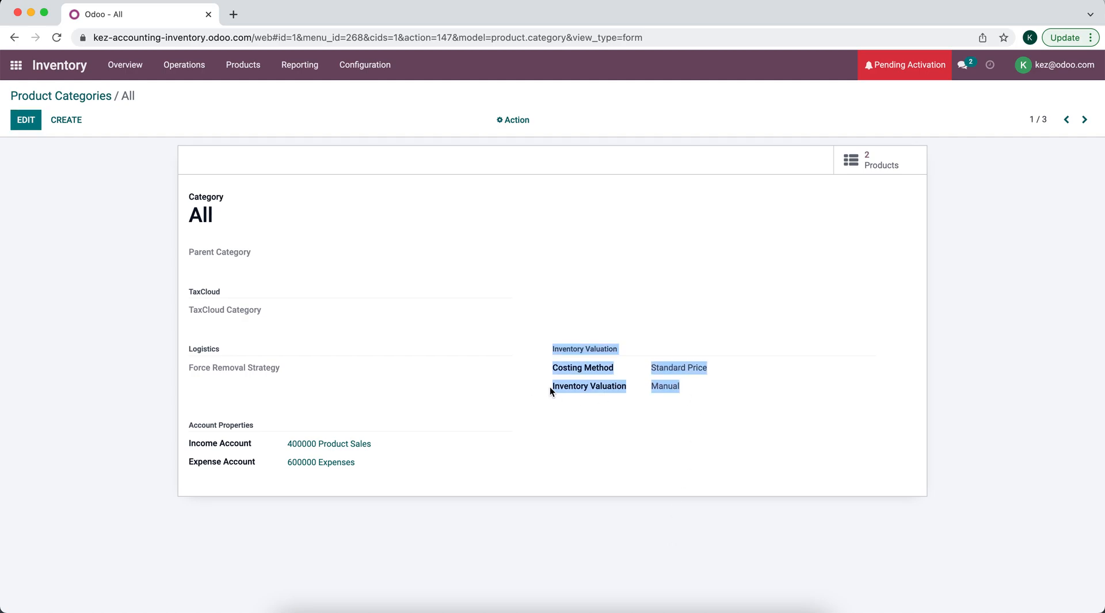
mouse_move(575, 398)
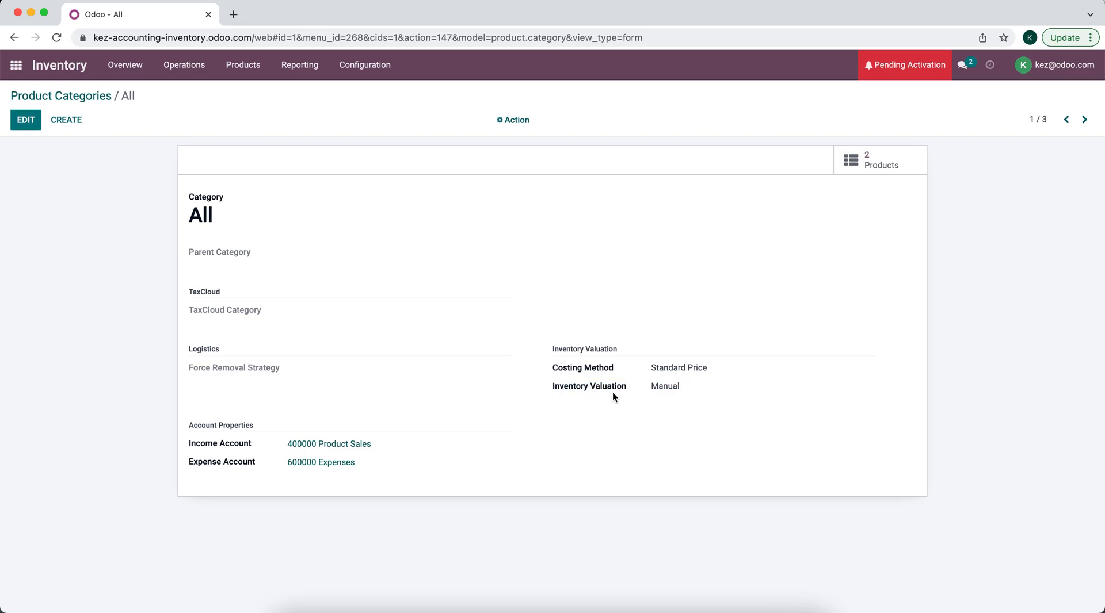
mouse_move(219, 180)
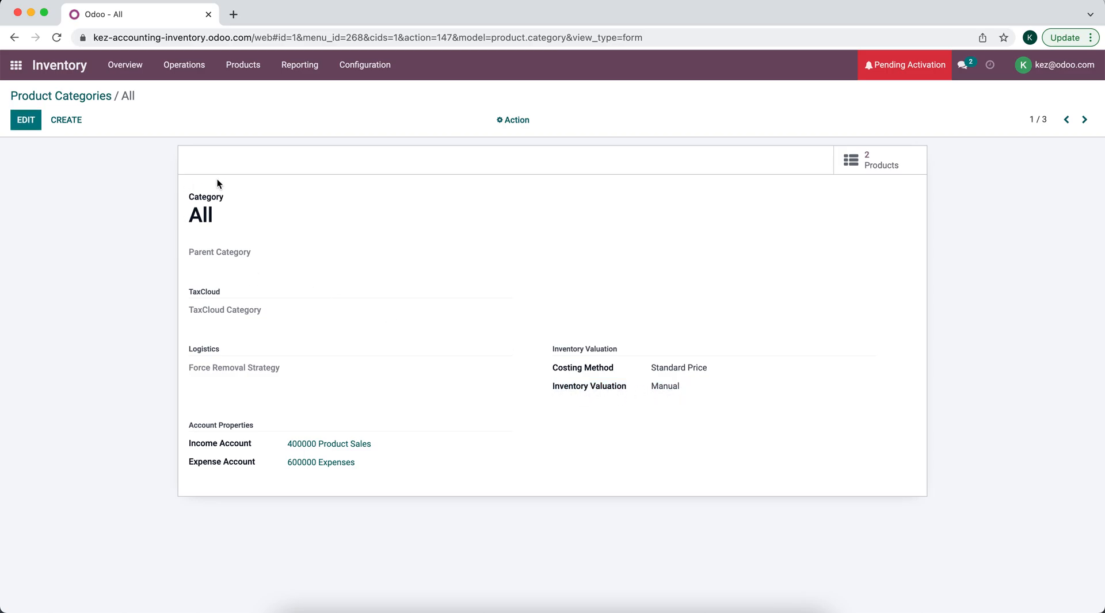
mouse_move(225, 236)
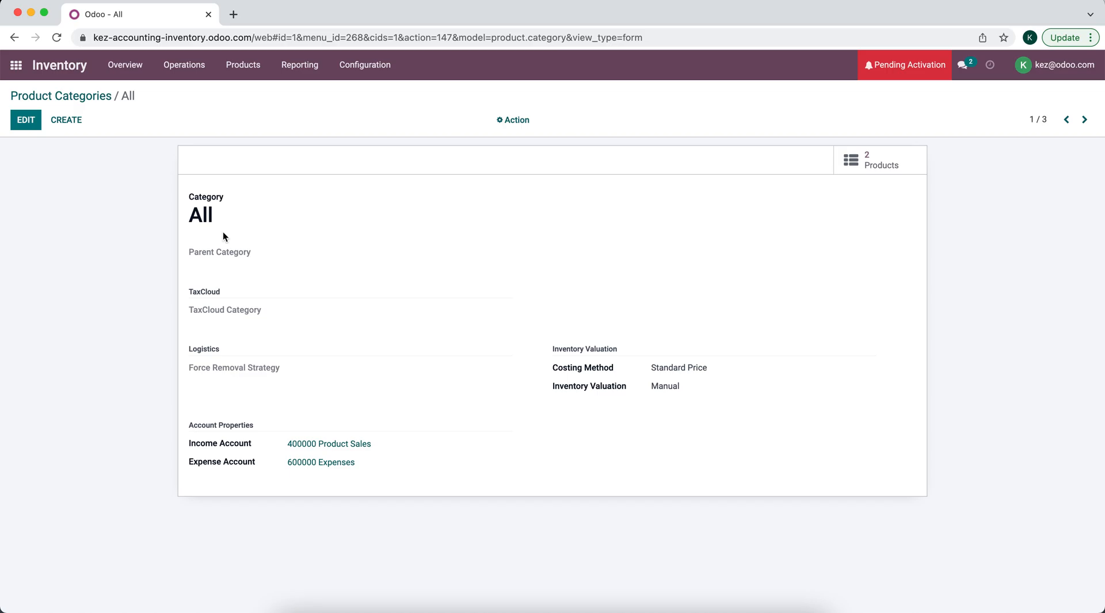
mouse_move(646, 400)
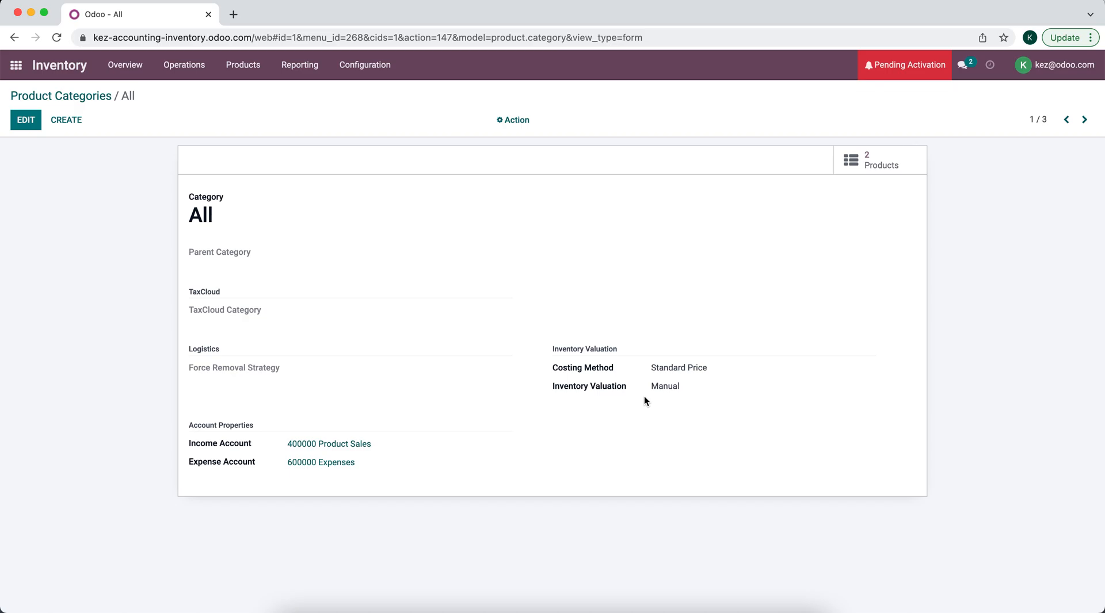
mouse_move(27, 85)
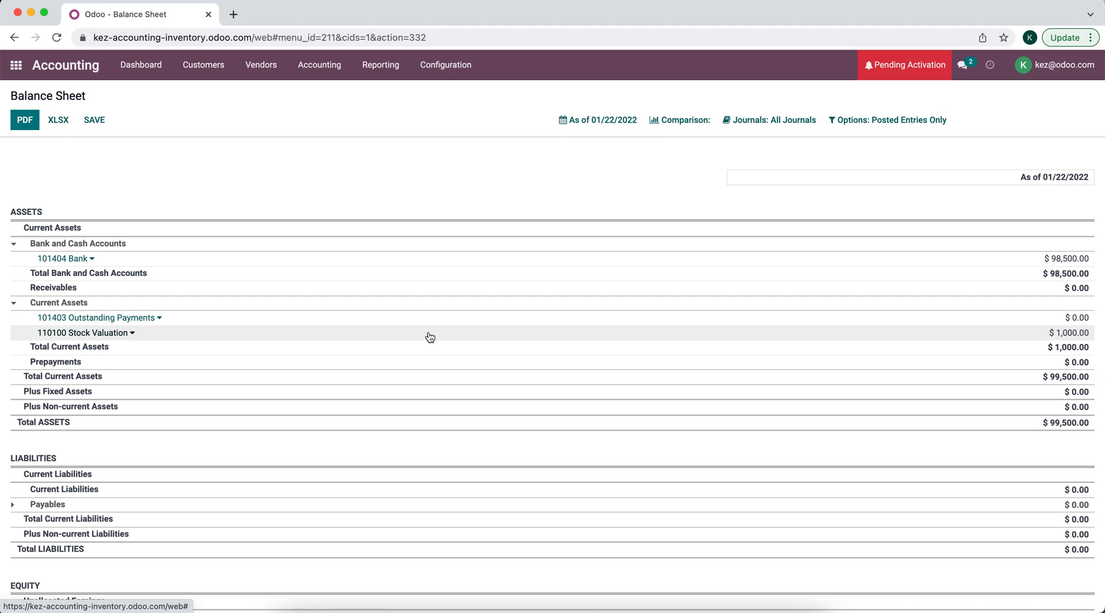
mouse_move(39, 87)
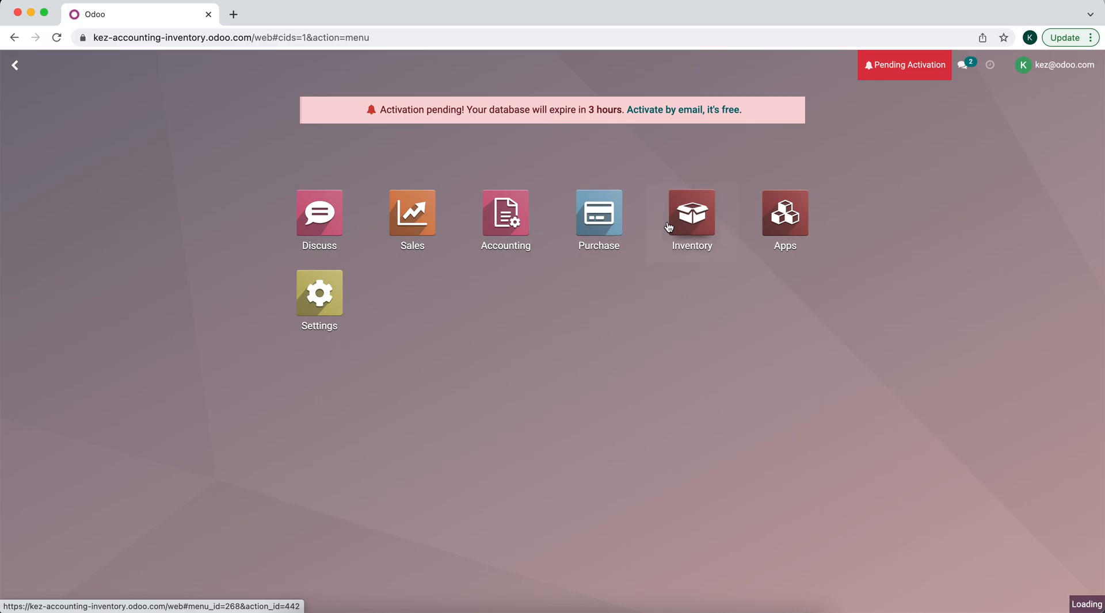
left_click(690, 212)
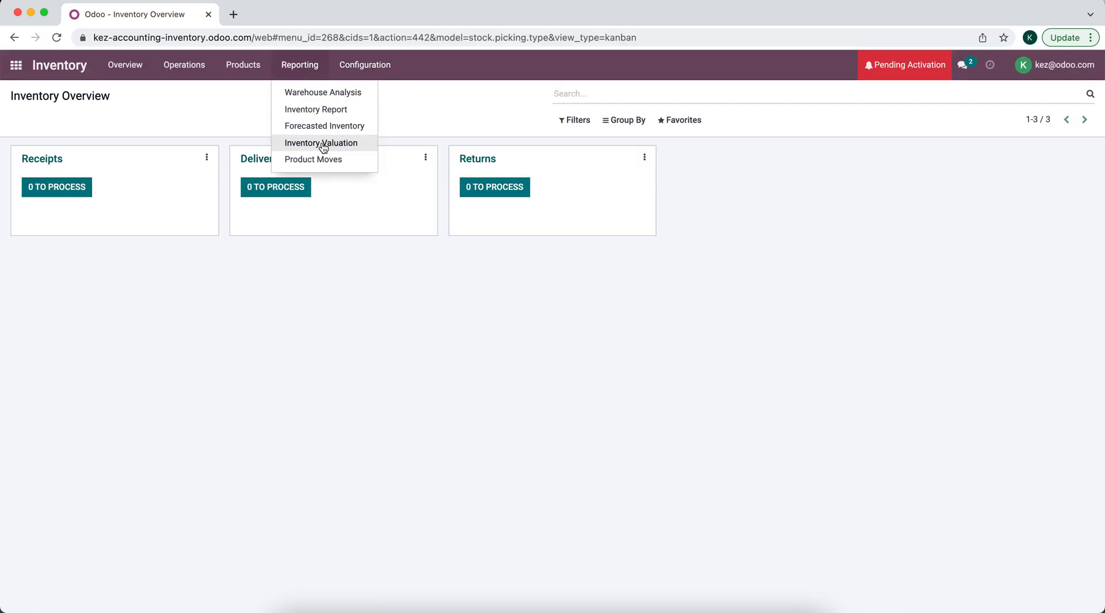
left_click(321, 143)
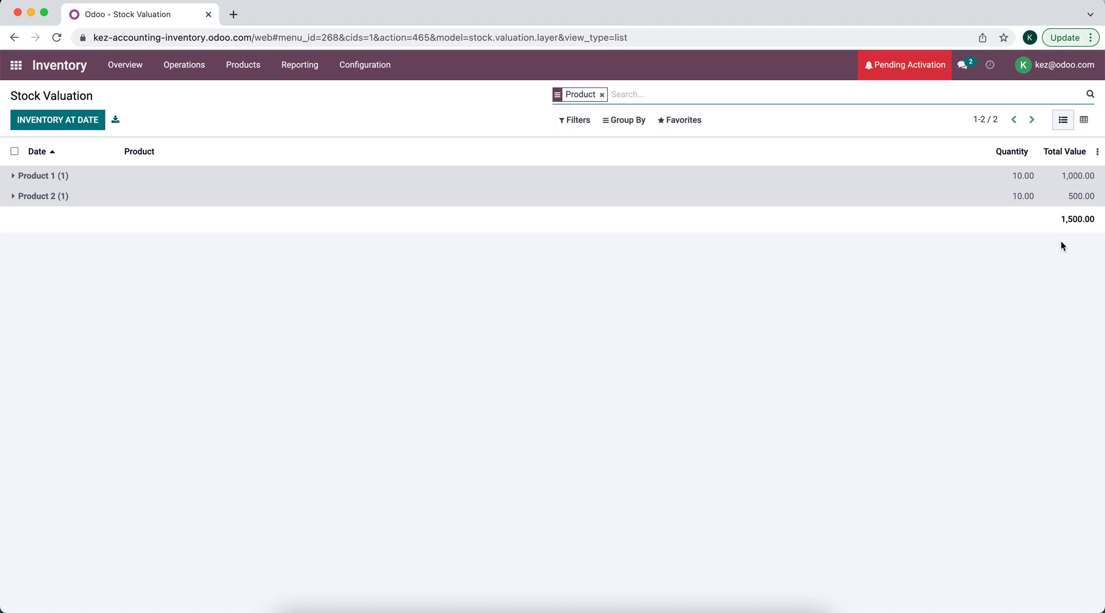
mouse_move(1054, 229)
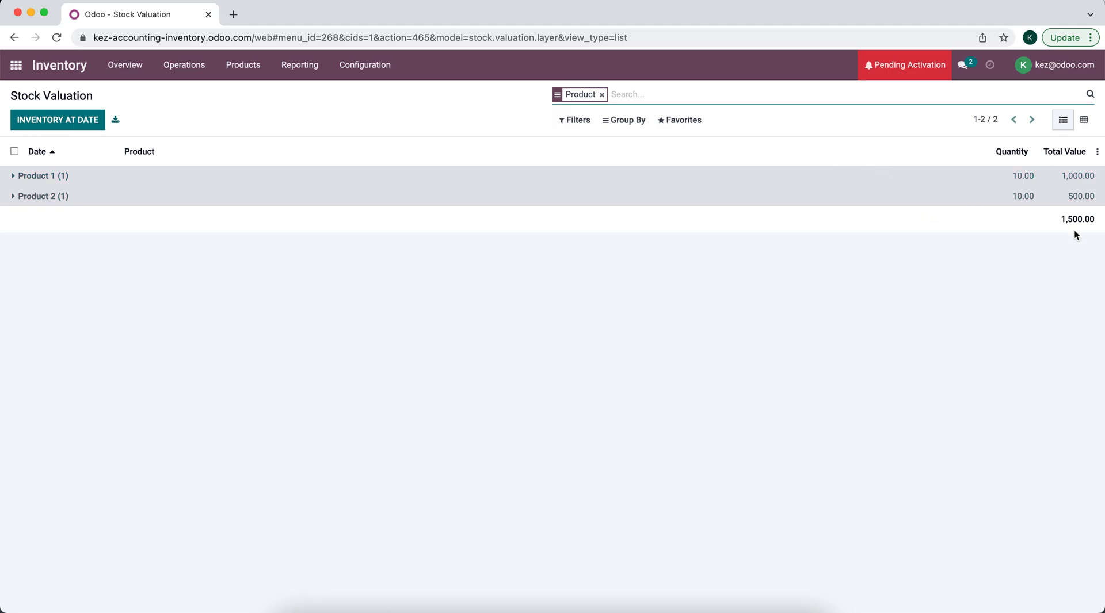
mouse_move(980, 222)
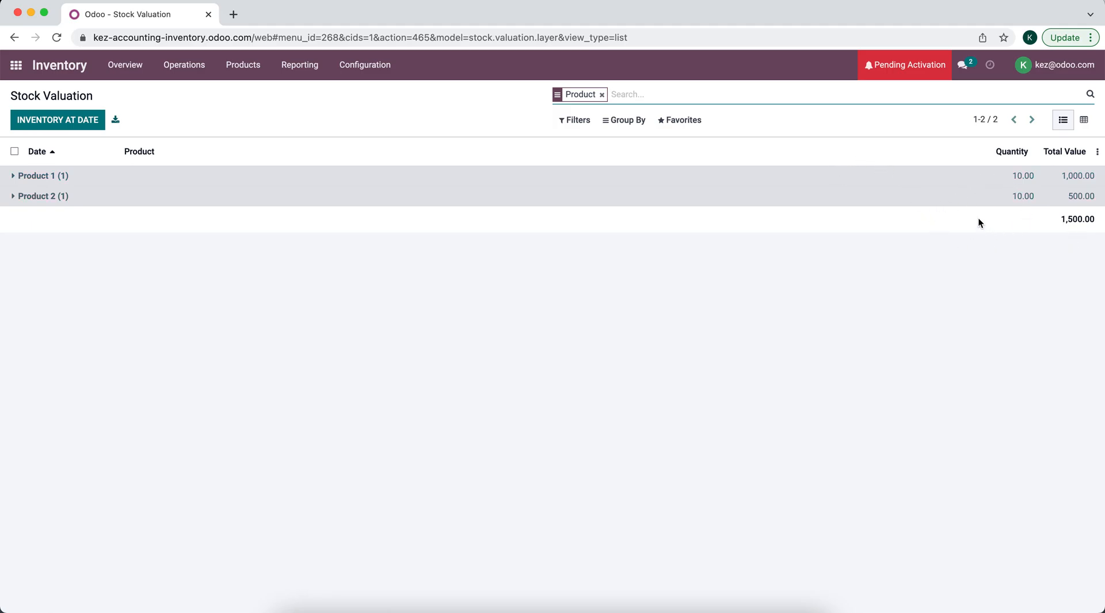
mouse_move(865, 219)
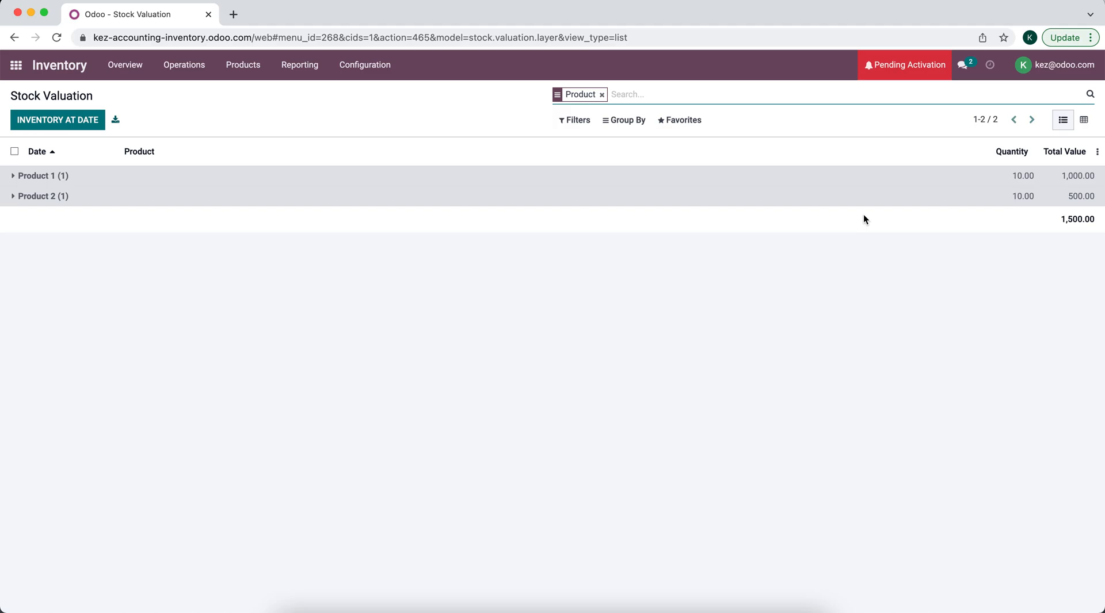
mouse_move(488, 226)
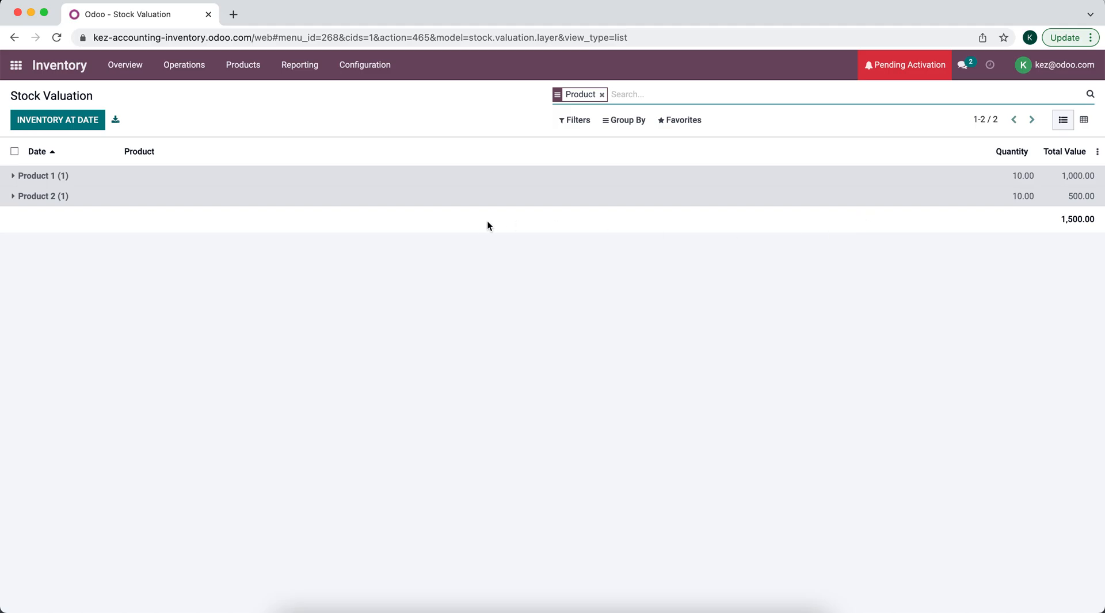
left_click(16, 63)
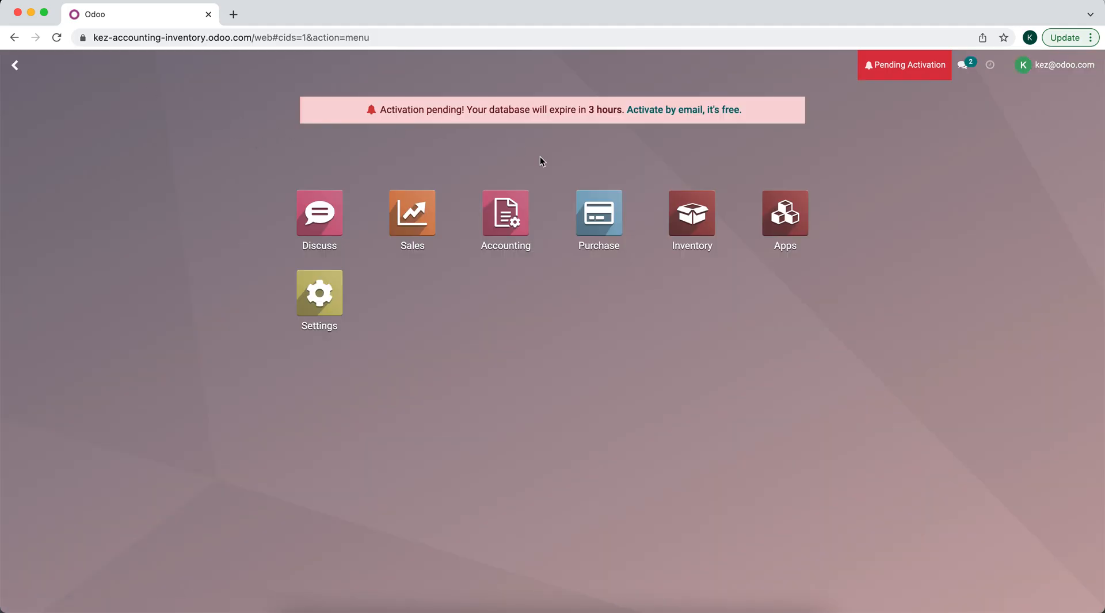
Open vendor bill BILL/2022/01/0001 for Vendor 1 with Product 2 at $500 in Accounting.
left_click(505, 213)
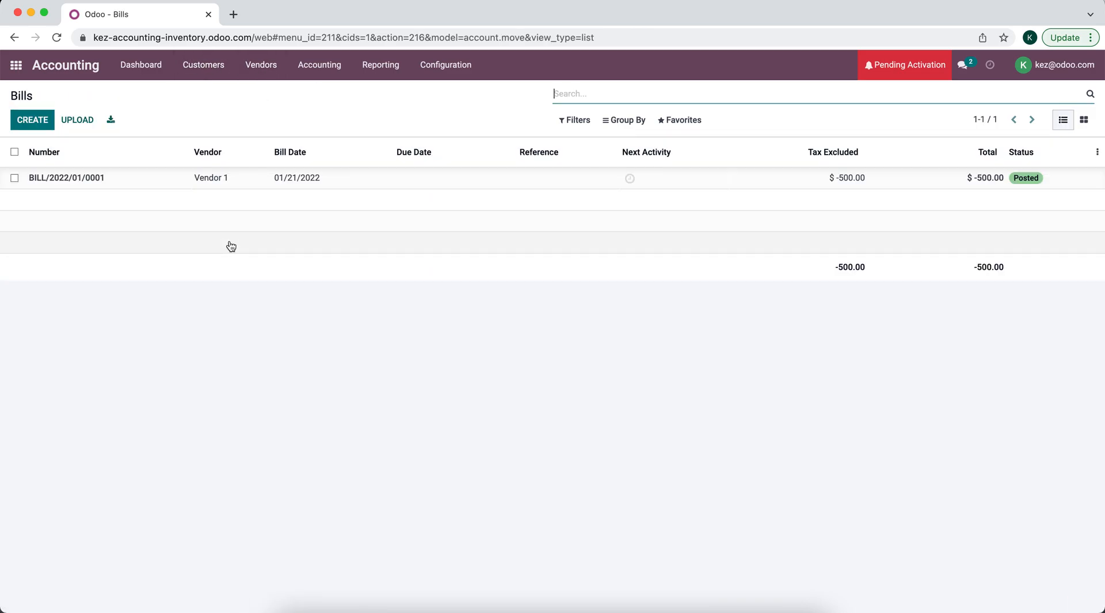
left_click(67, 177)
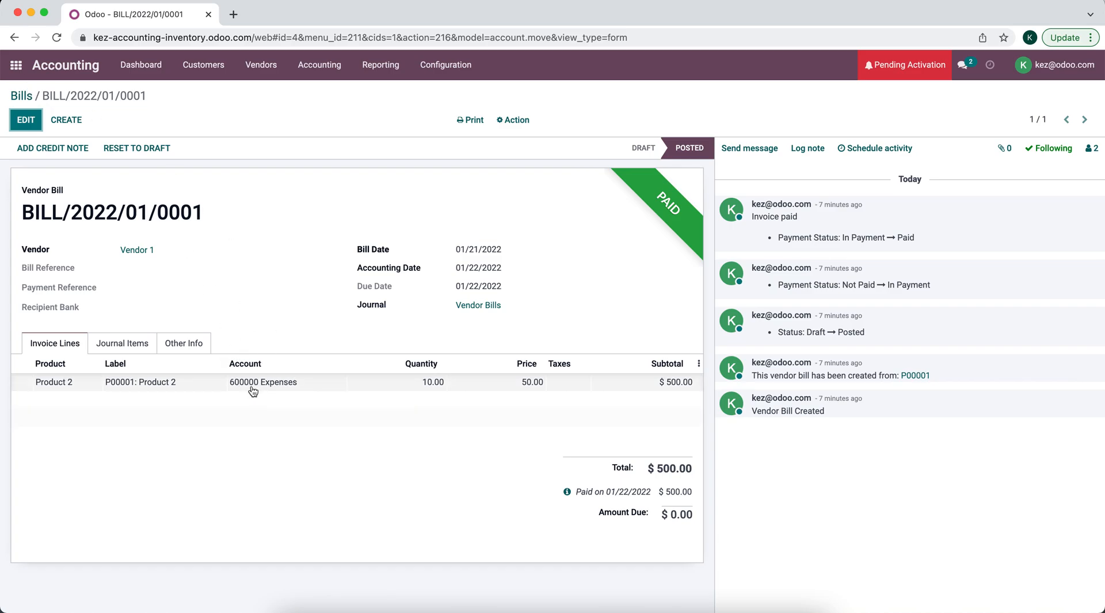
mouse_move(317, 403)
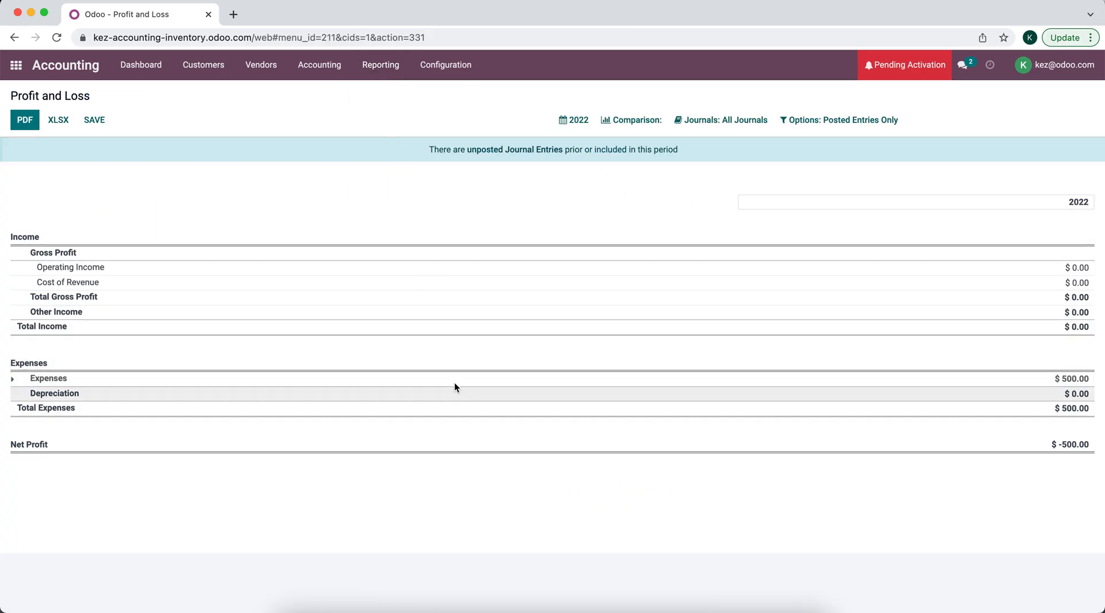
mouse_move(262, 255)
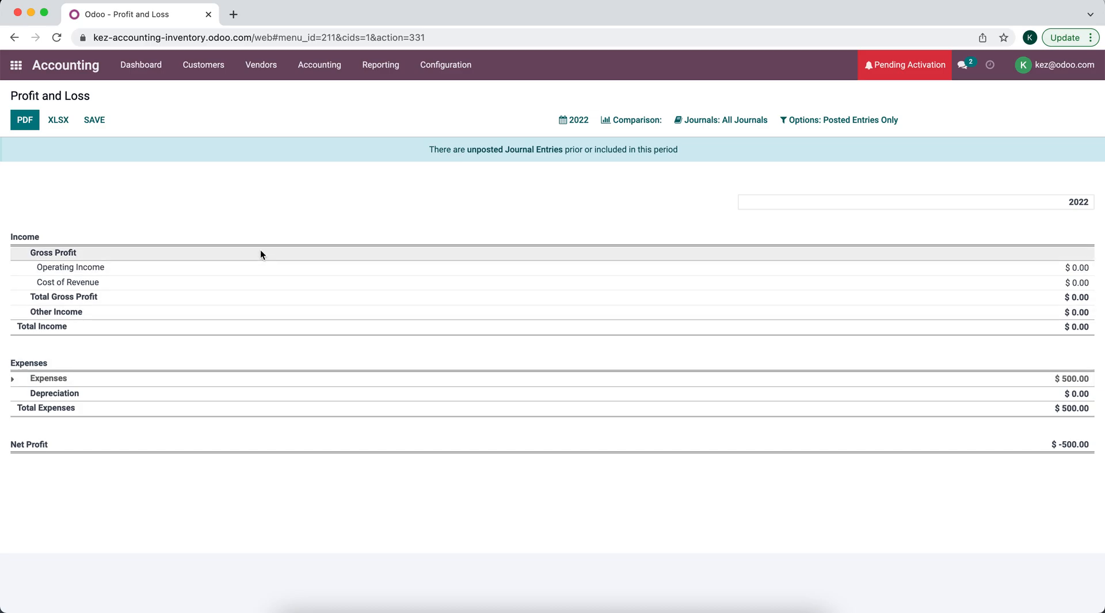
Return from the Profit and Loss report to the main apps screen.
left_click(17, 64)
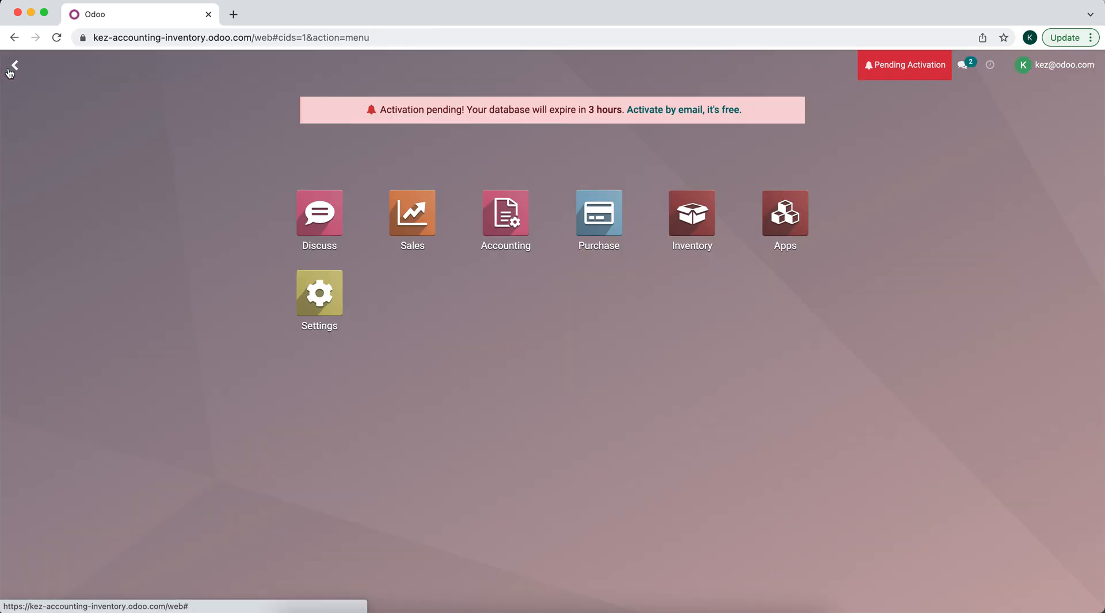
Start a new quotation in Sales for a newly created customer, Customer 1.
left_click(412, 212)
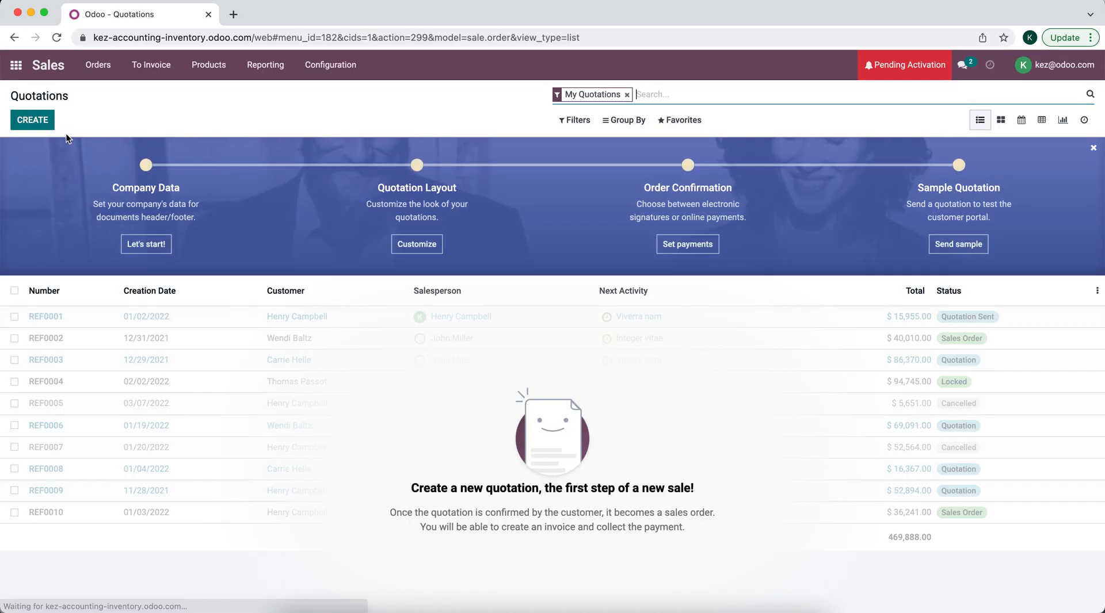
left_click(32, 120)
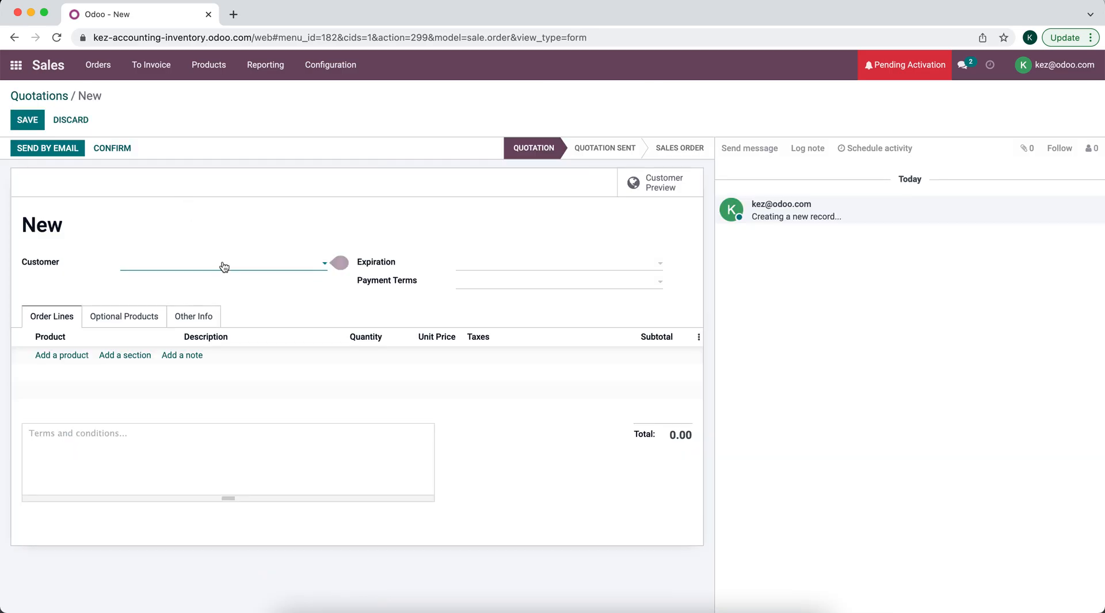
type("Customer 1")
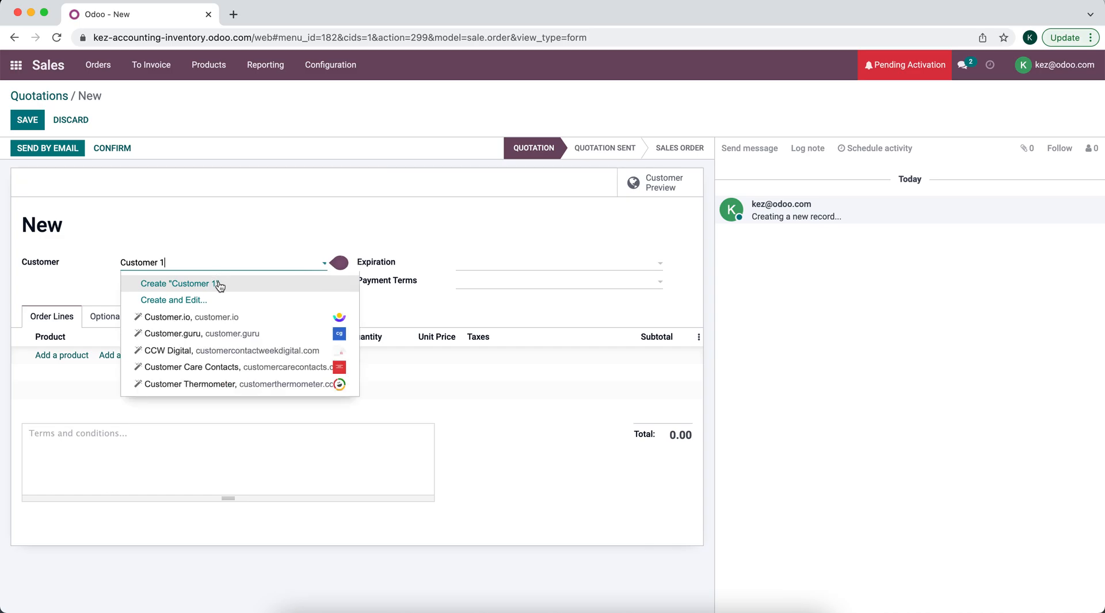
left_click(179, 283)
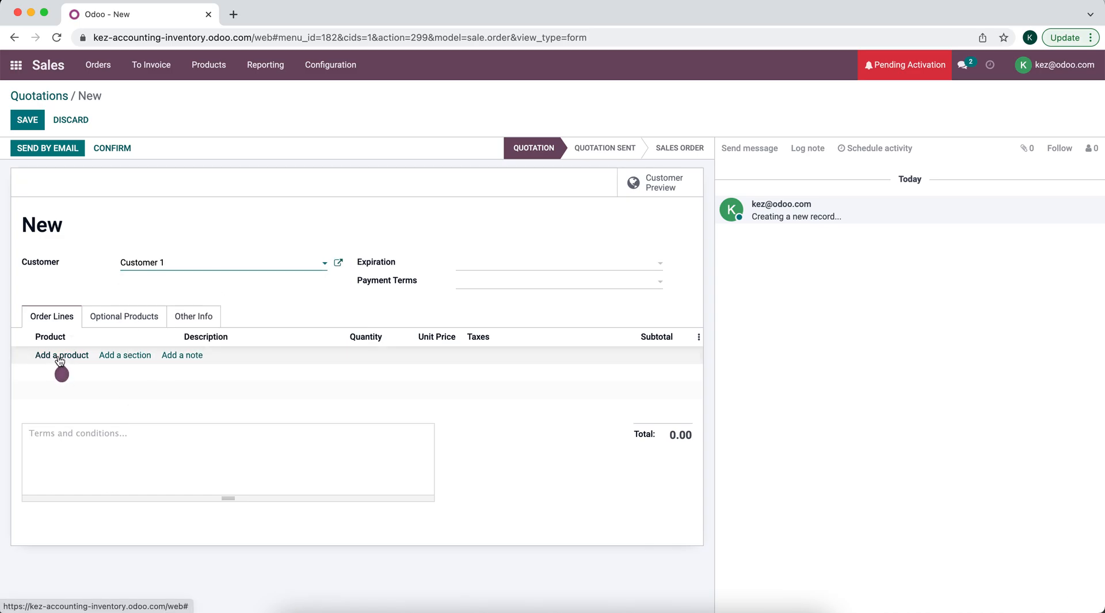
Add one Product 2 at 100.00, save the quotation and confirm it into sales order S00001.
left_click(62, 355)
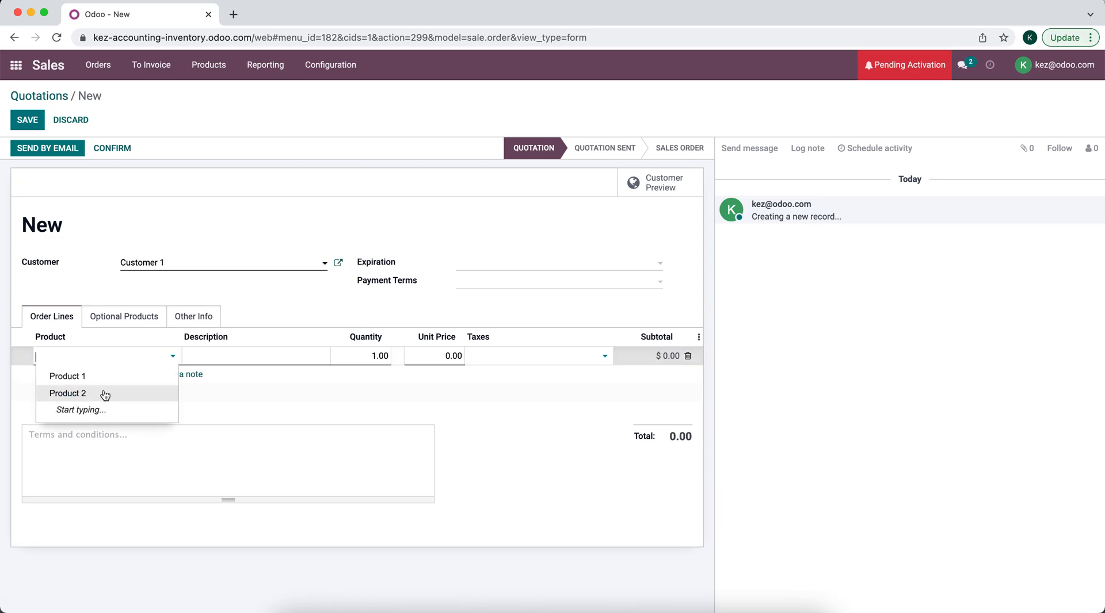
left_click(67, 394)
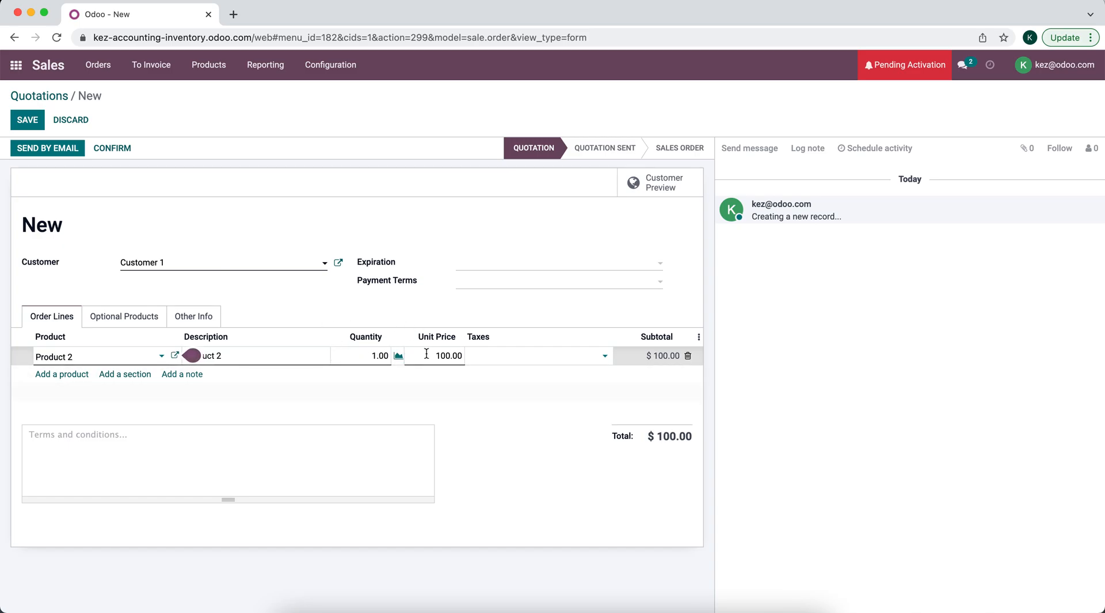
left_click(28, 119)
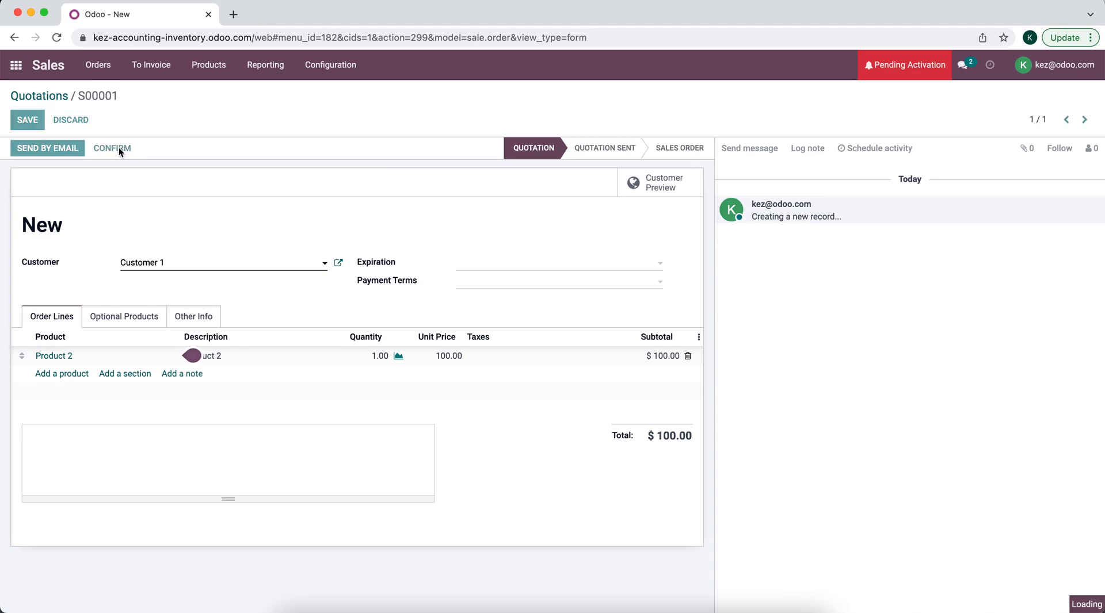
left_click(113, 149)
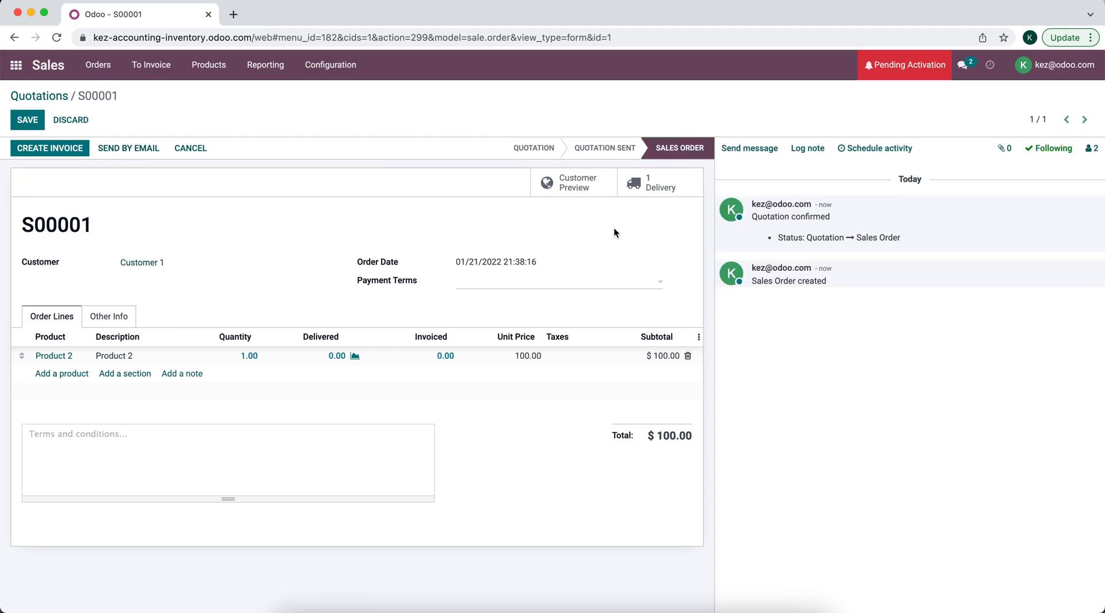
Validate delivery WH/OUT/00001 as an immediate transfer so it is Done, then return to S00001.
left_click(659, 182)
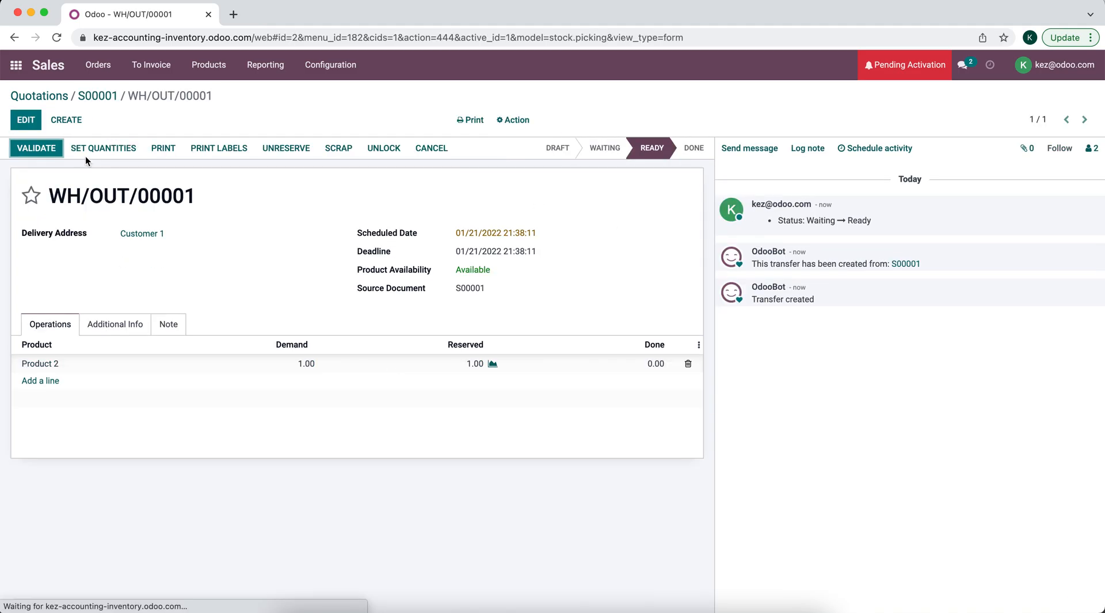
left_click(36, 147)
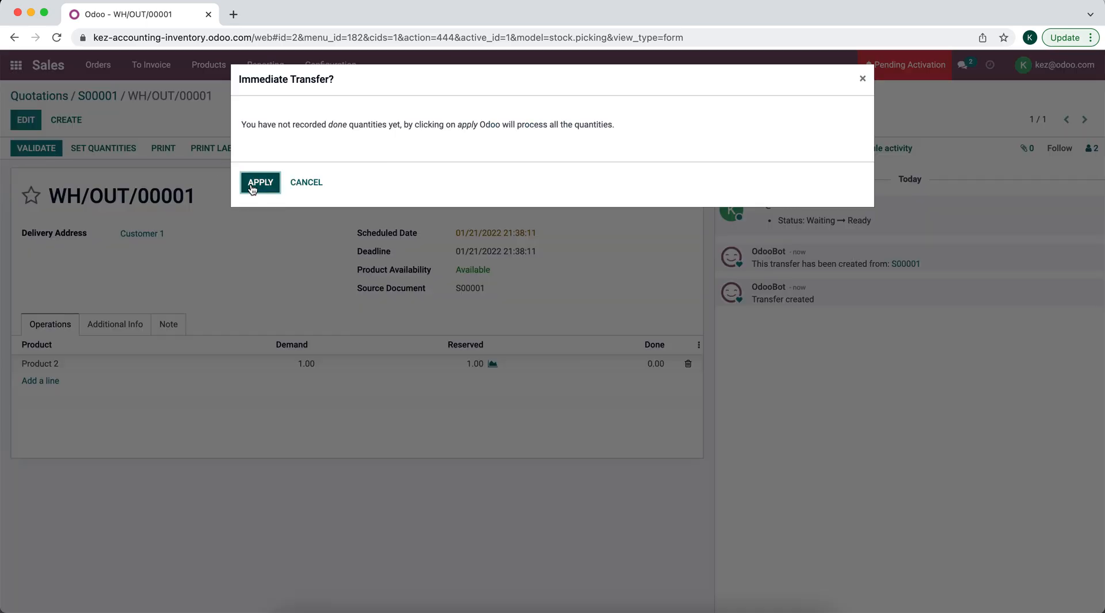
left_click(260, 182)
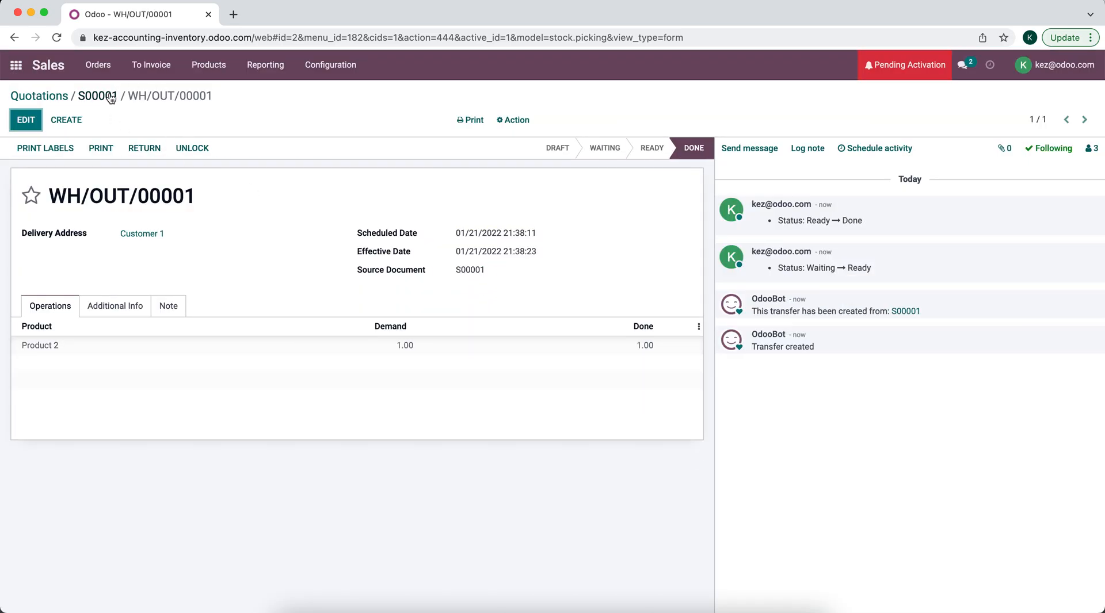
left_click(98, 95)
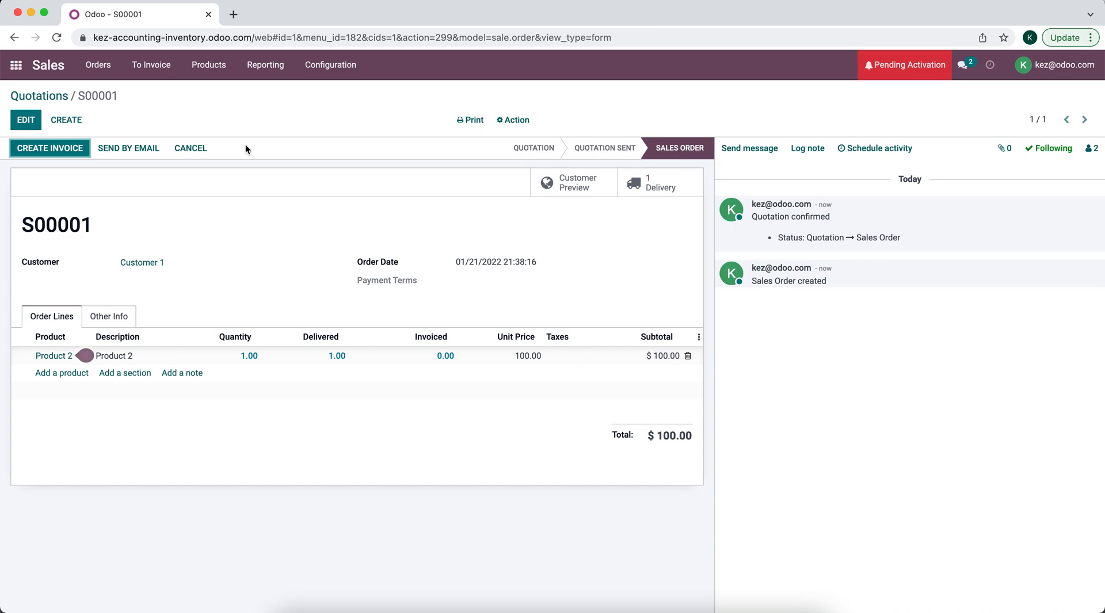
Create and post invoice INV/2022/00001 for S00001 and register its $100.00 payment.
left_click(51, 147)
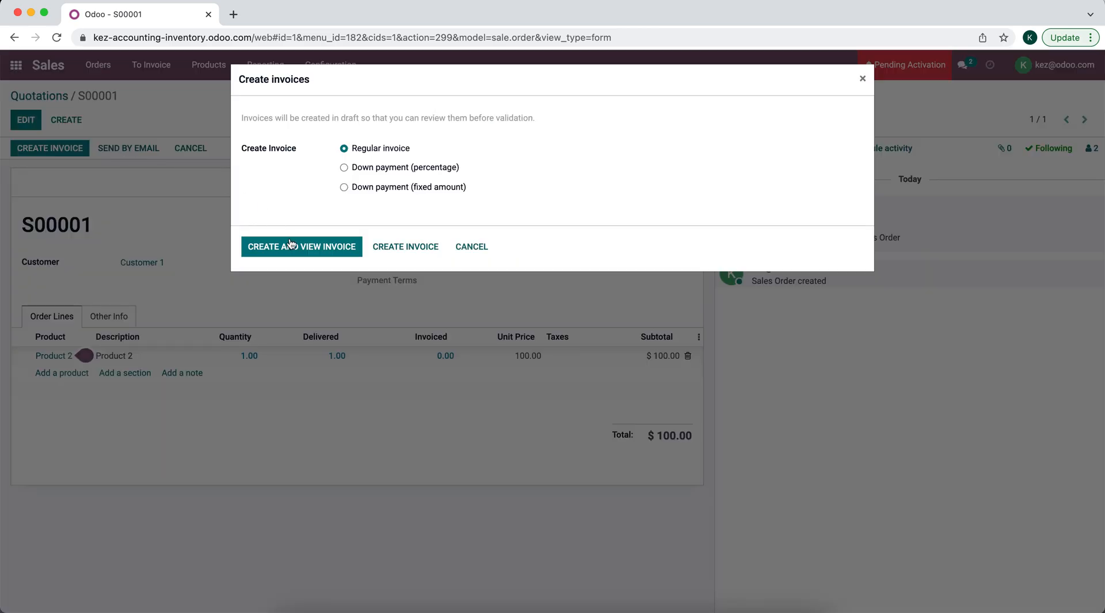
left_click(301, 246)
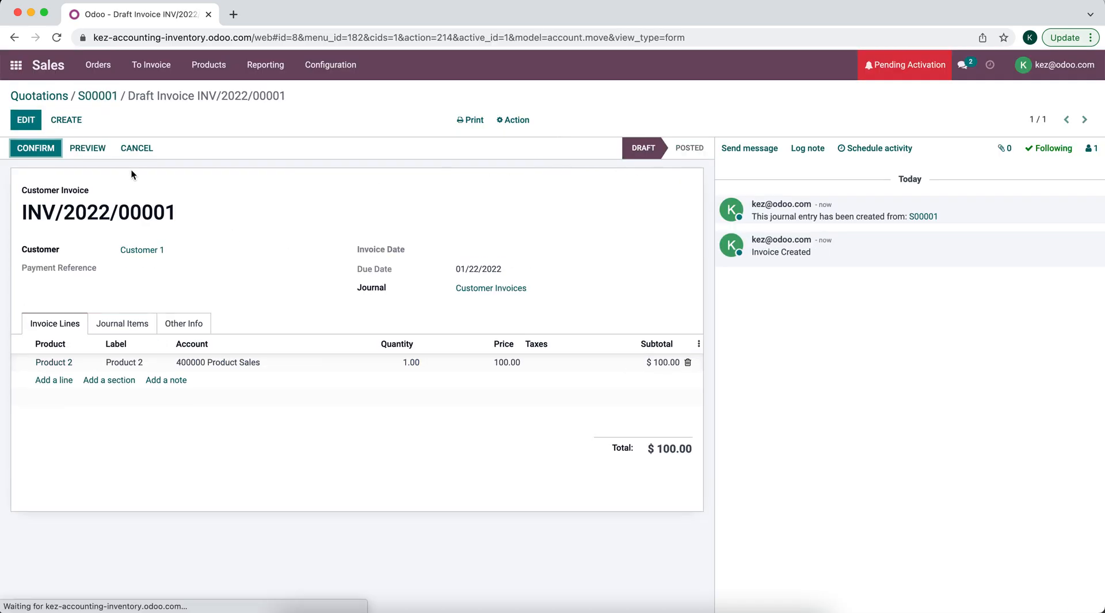
left_click(34, 148)
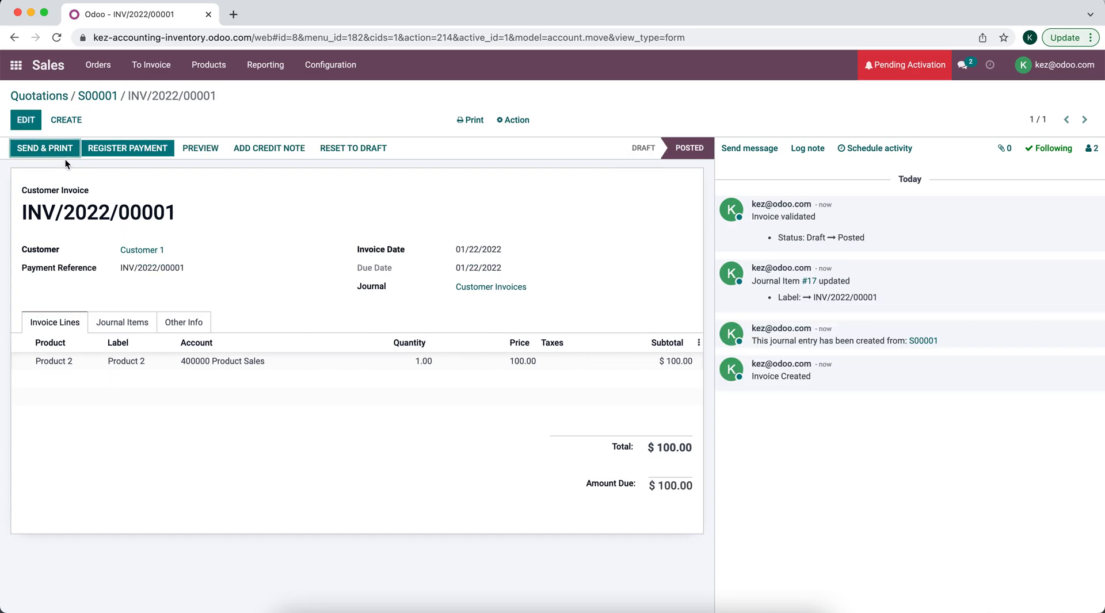
left_click(126, 147)
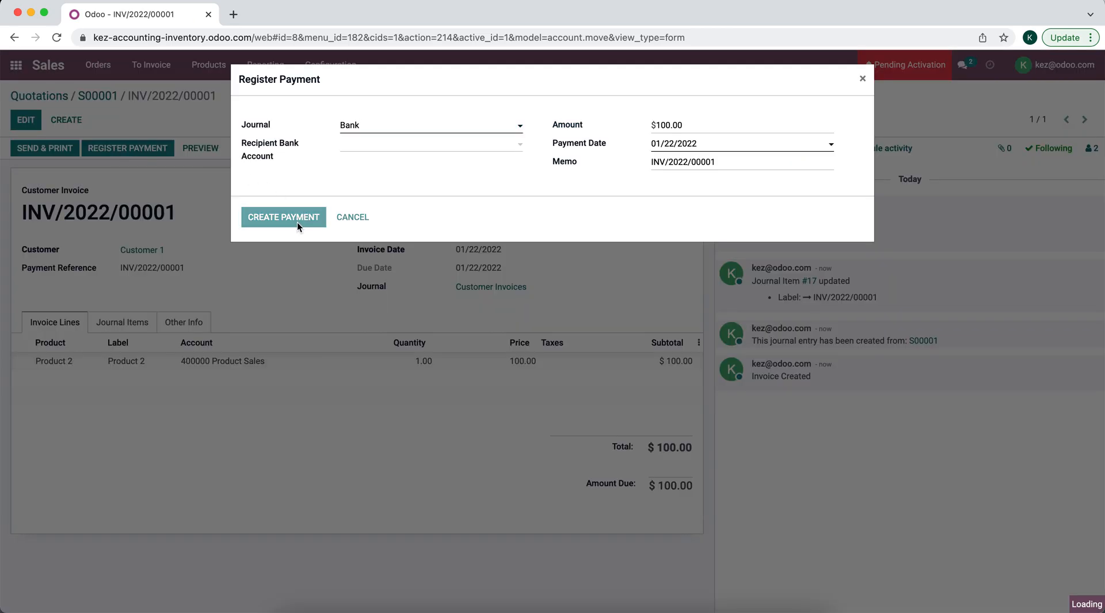
left_click(283, 216)
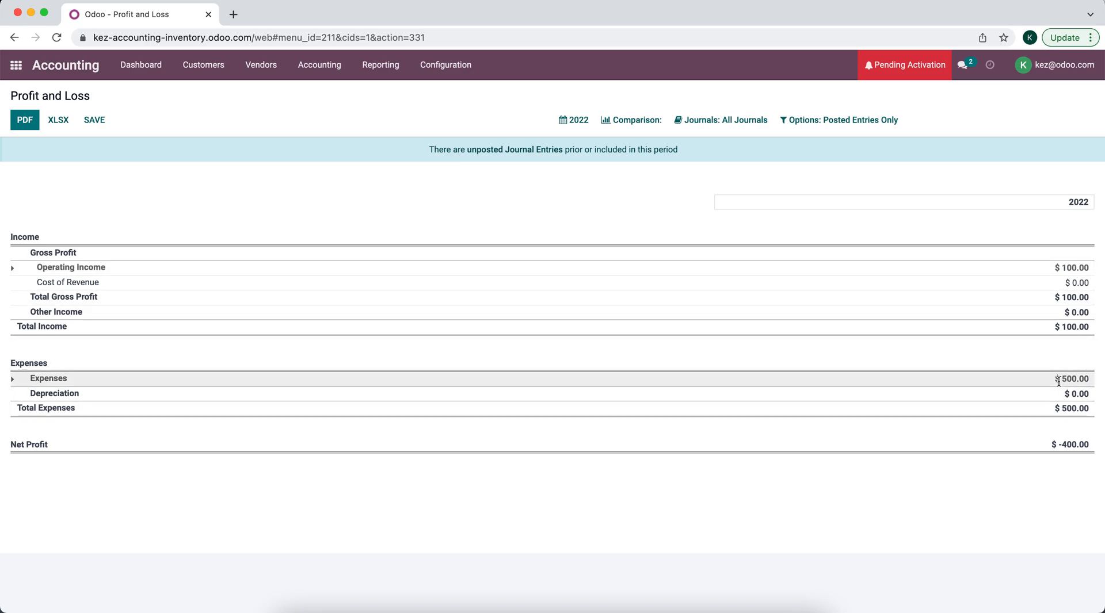
mouse_move(883, 345)
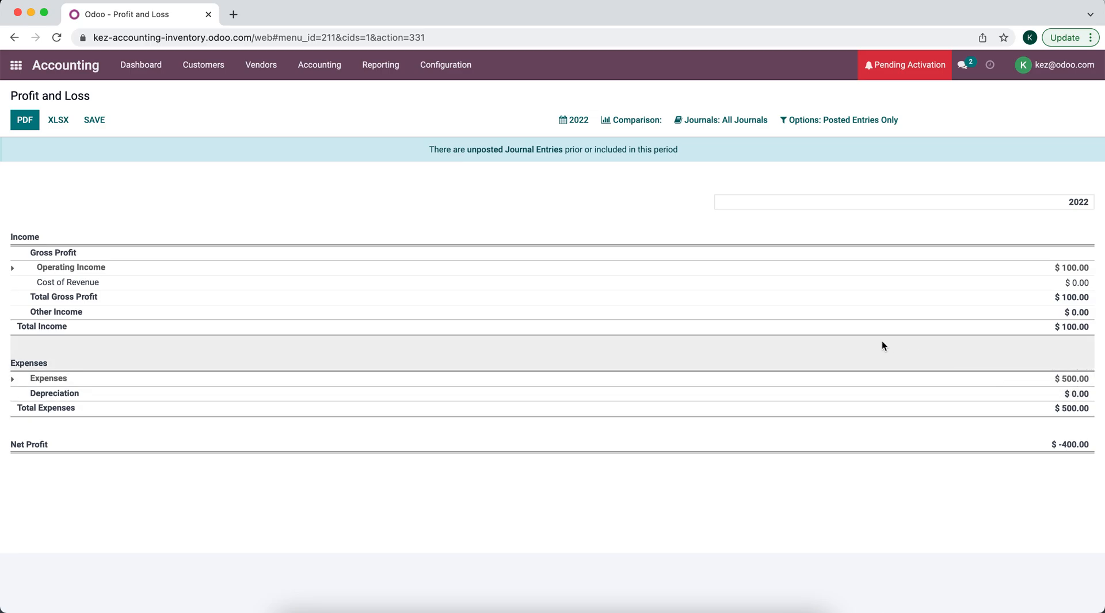
mouse_move(1014, 445)
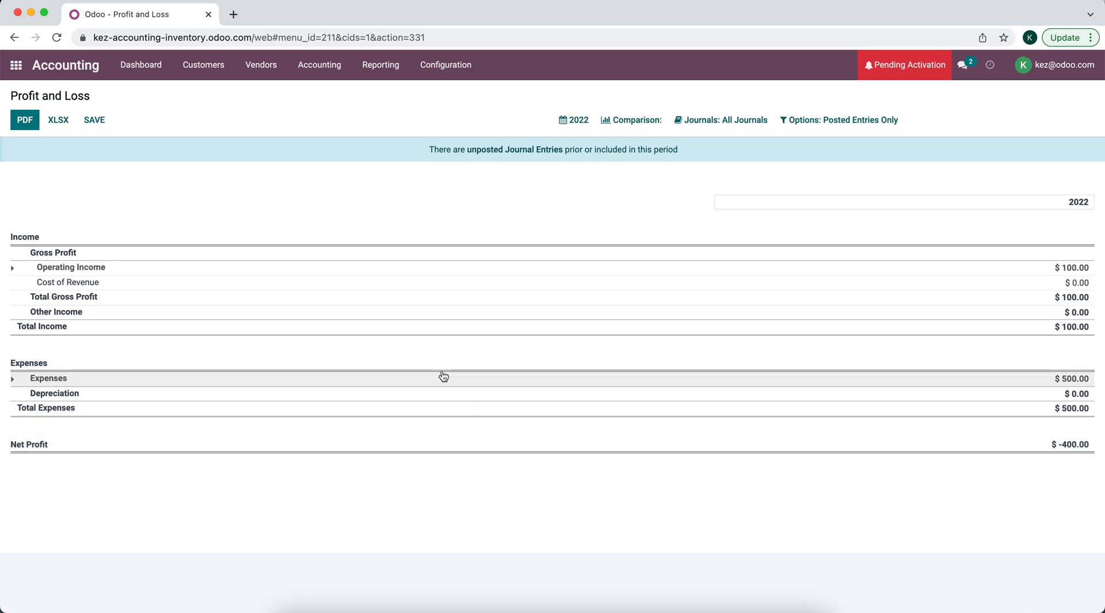
mouse_move(435, 292)
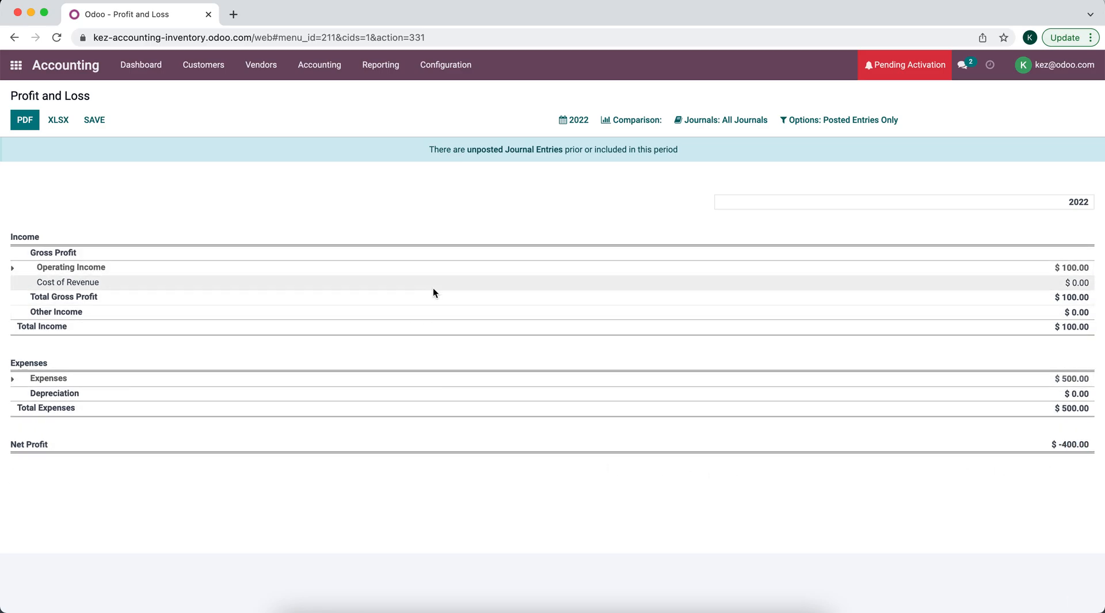
mouse_move(394, 271)
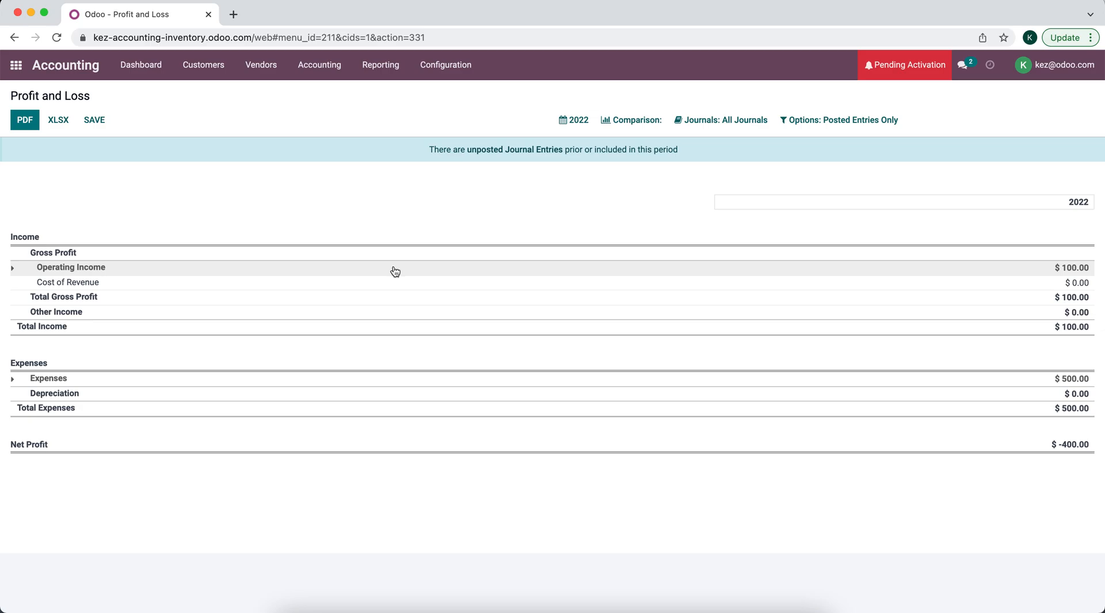
mouse_move(246, 383)
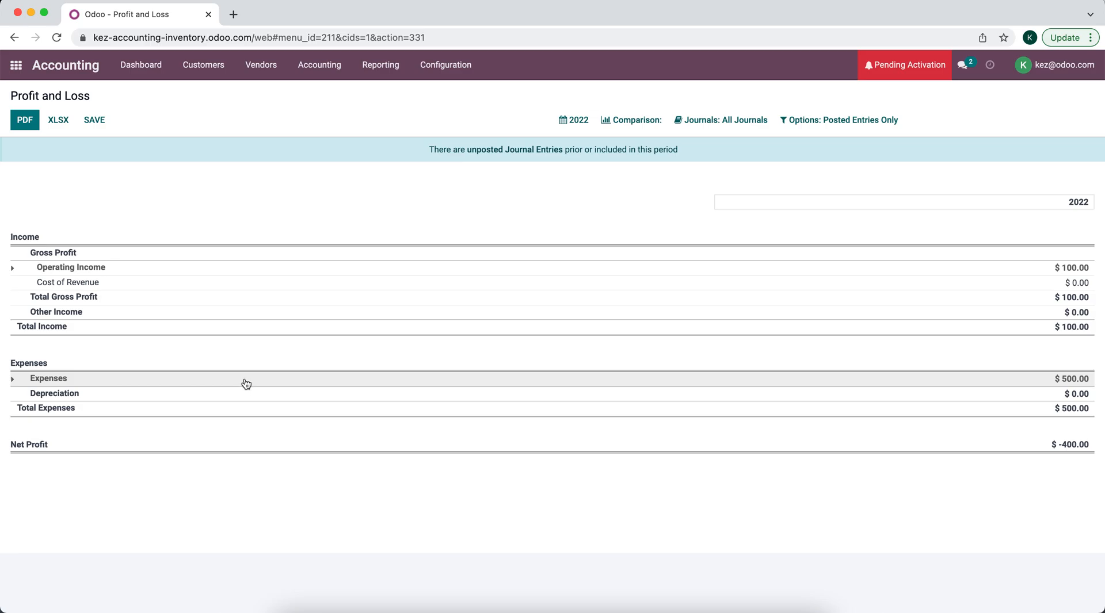
mouse_move(244, 286)
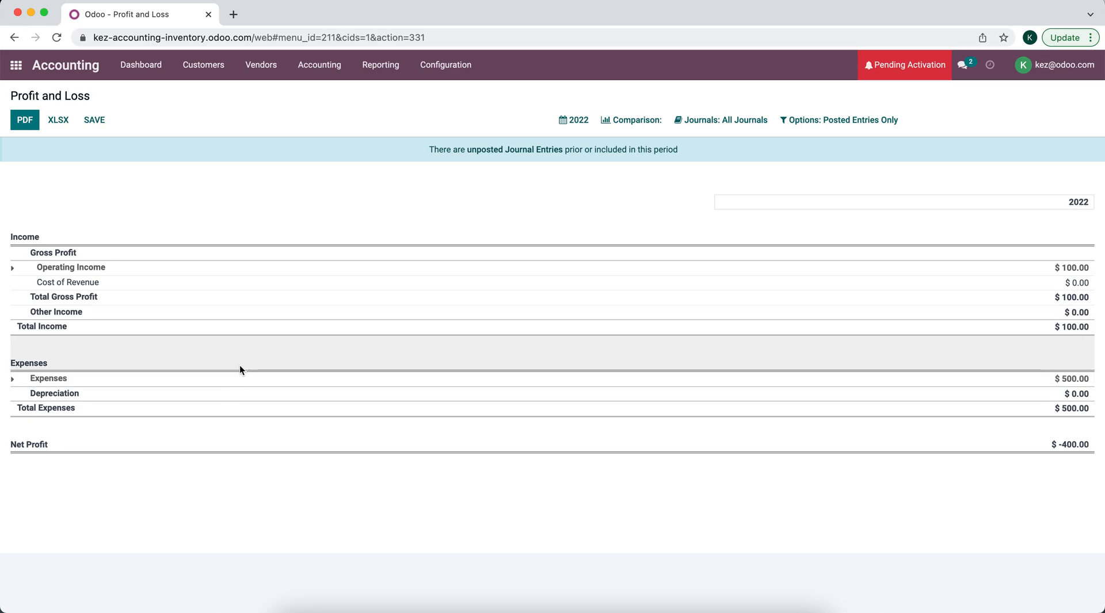
mouse_move(225, 192)
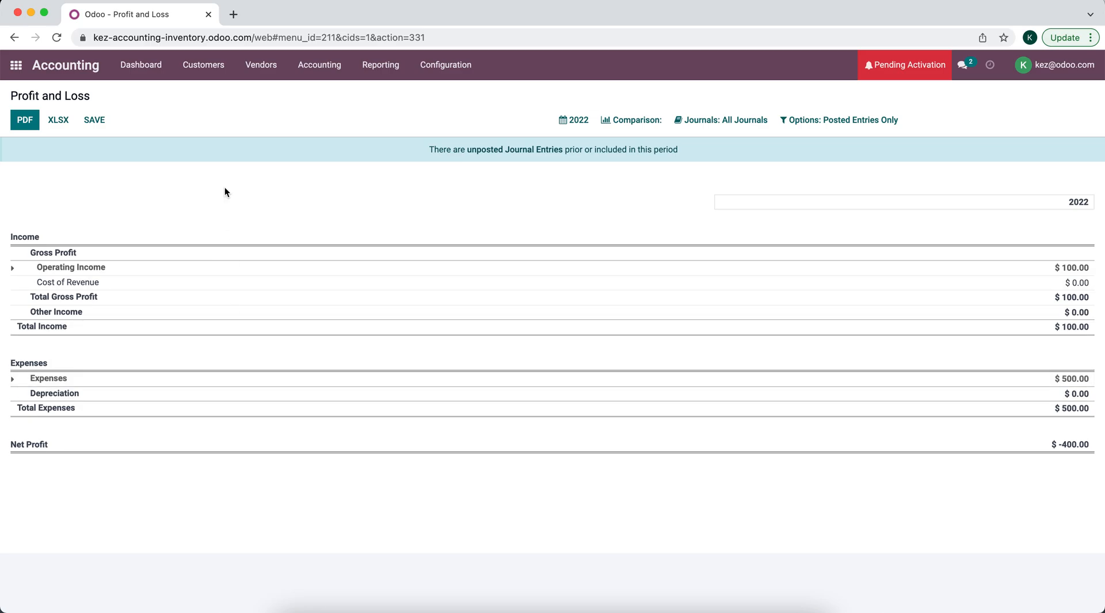
Review the Balance Sheet showing $99,600 assets with $1,000 stock valuation, then open Inventory.
left_click(380, 65)
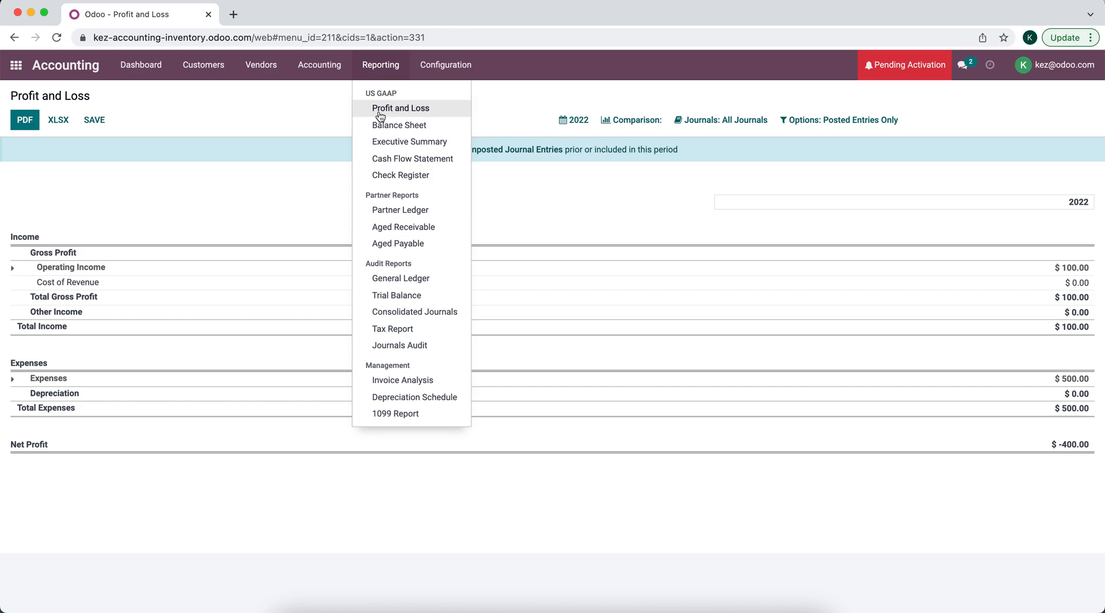
left_click(398, 126)
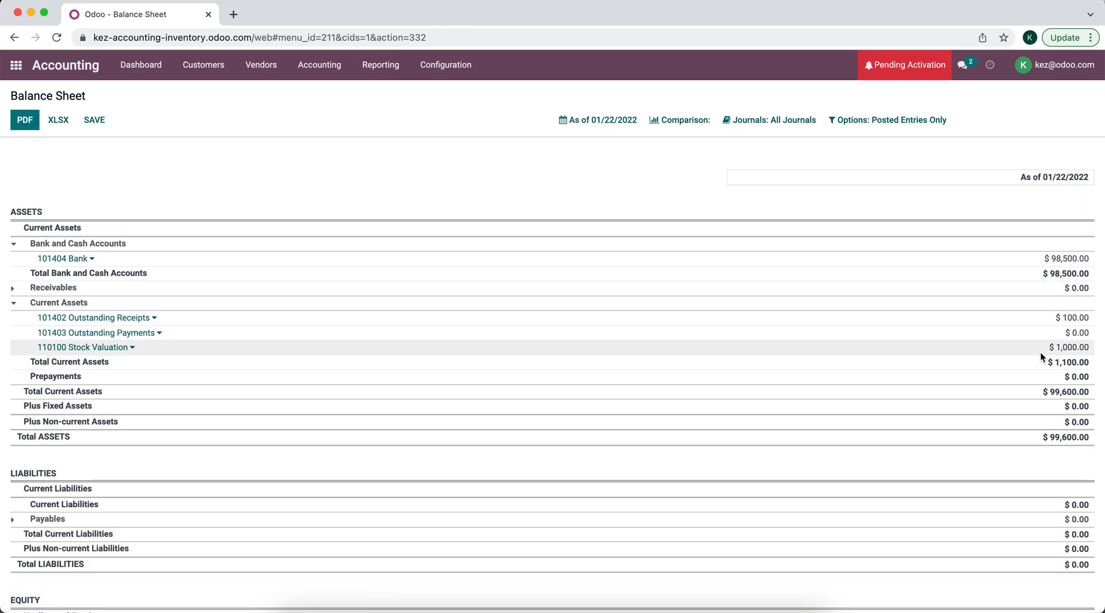
left_click(18, 65)
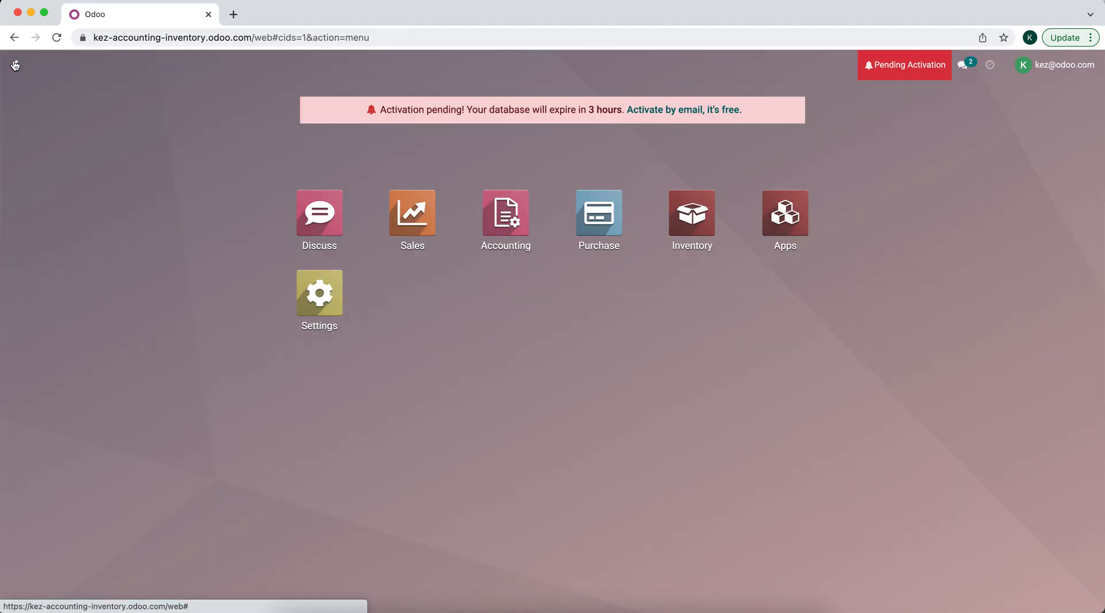
left_click(691, 213)
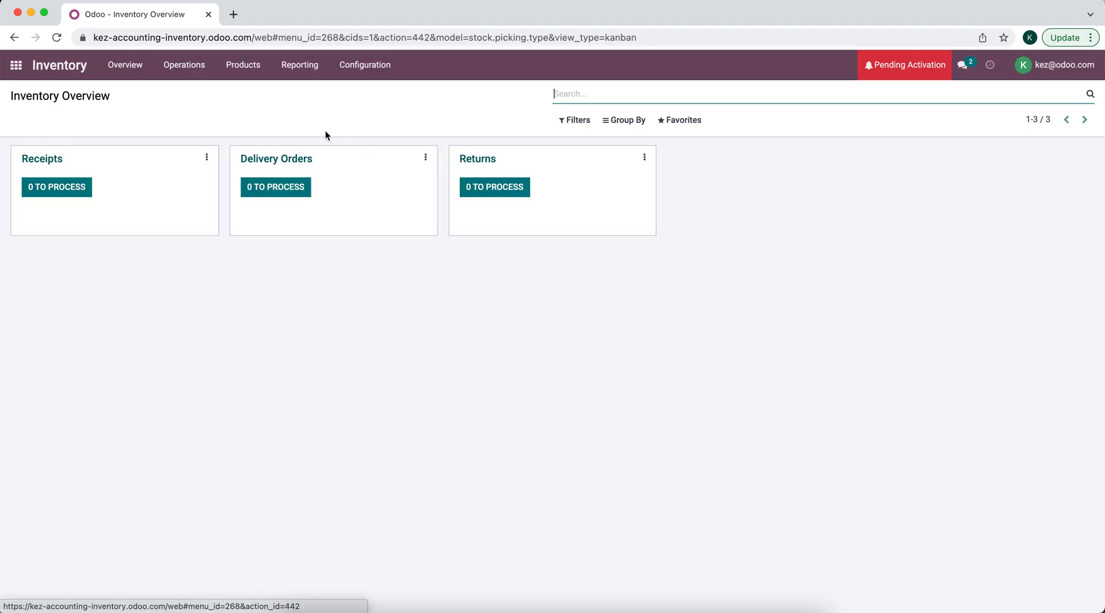
Review the Stock Valuation report: Product 1 at 1,000, Product 2 at 450, total 1,450.
left_click(299, 64)
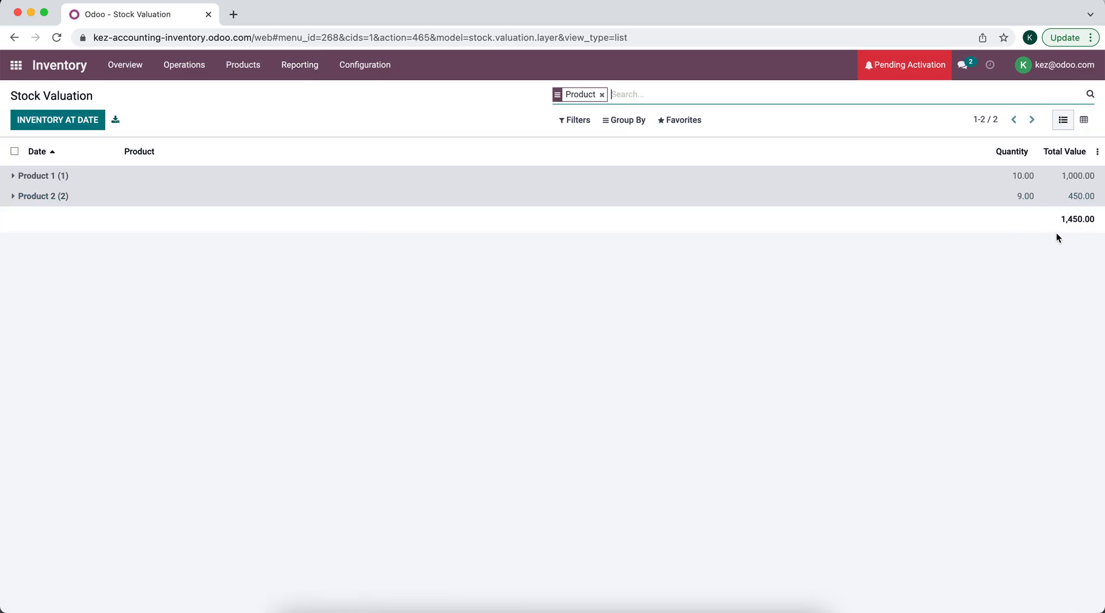
mouse_move(307, 110)
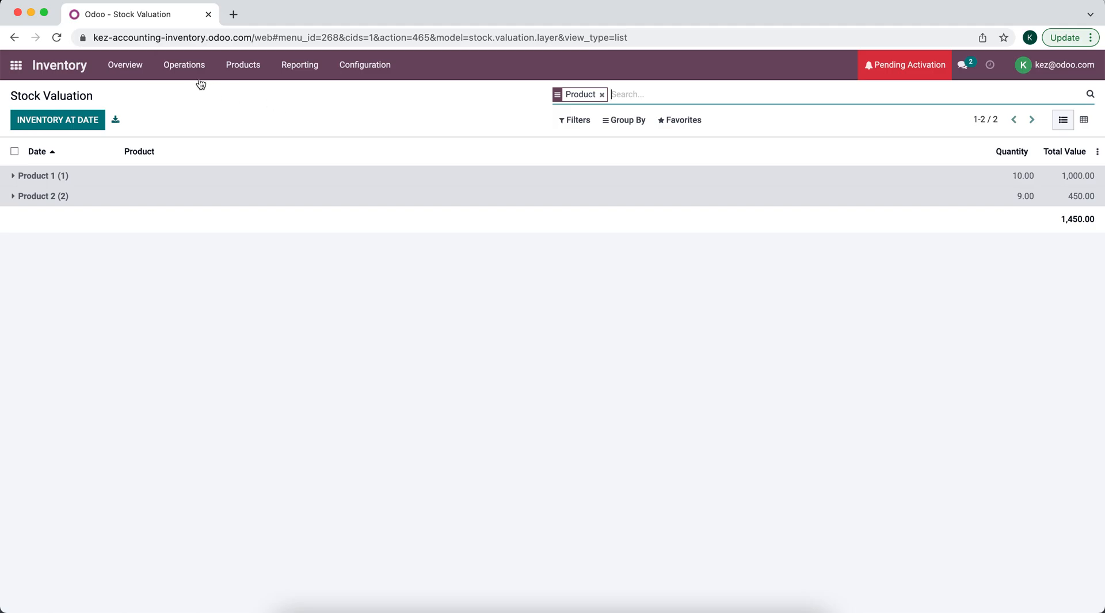
left_click(184, 65)
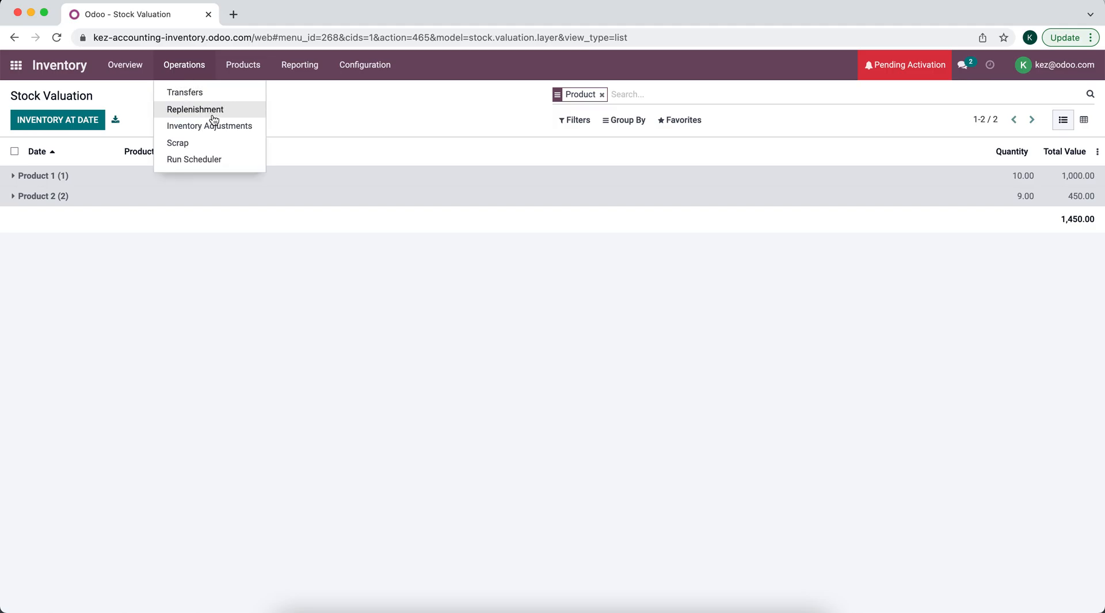
mouse_move(228, 134)
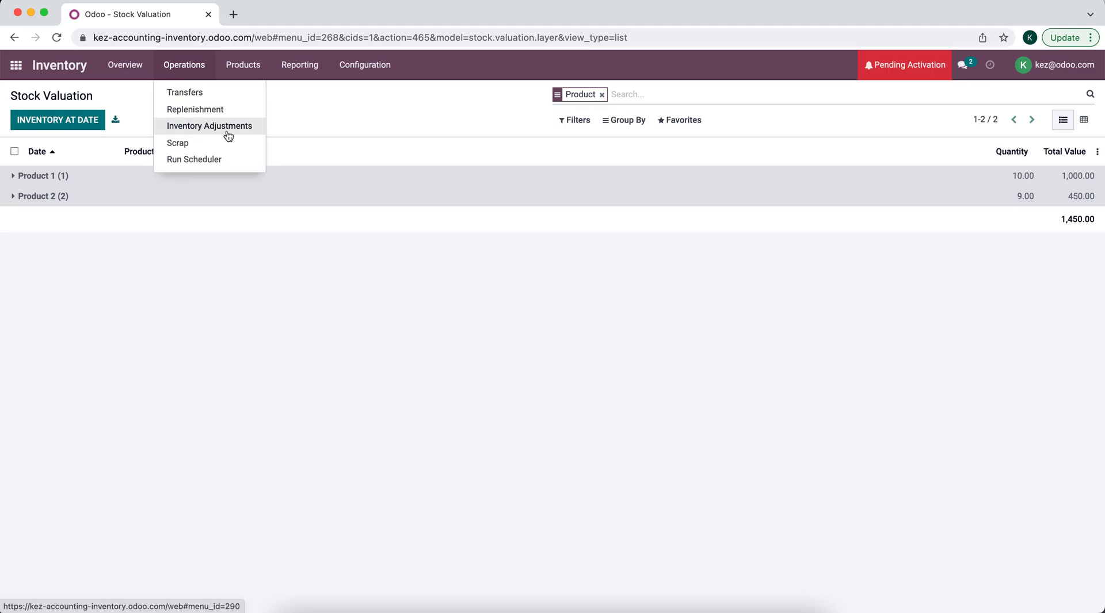
mouse_move(562, 220)
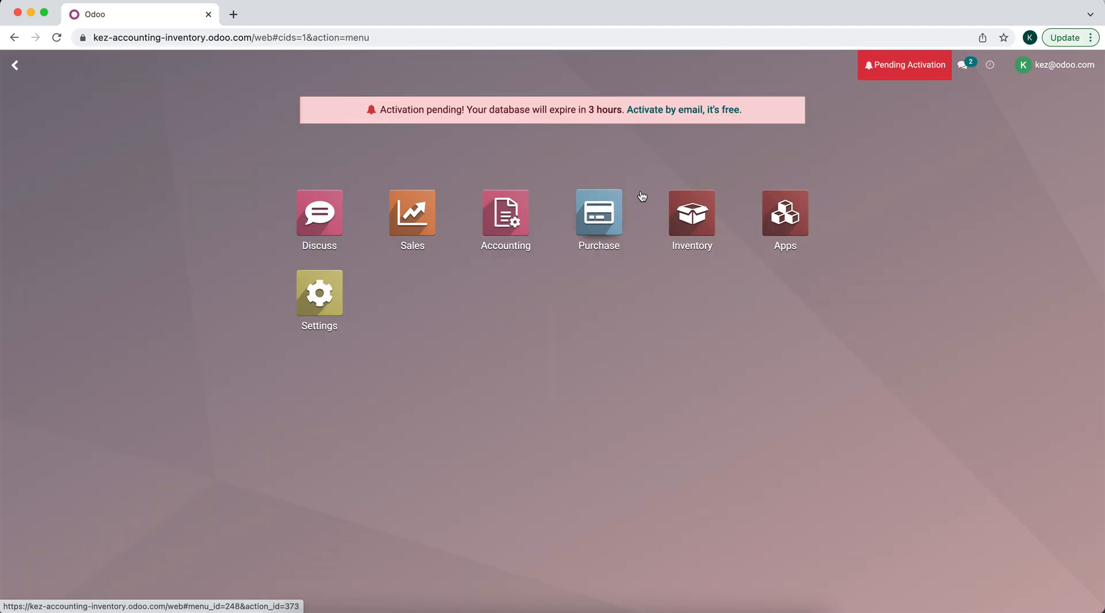
Start a new journal entry in Accounting and add its first journal item line.
left_click(505, 213)
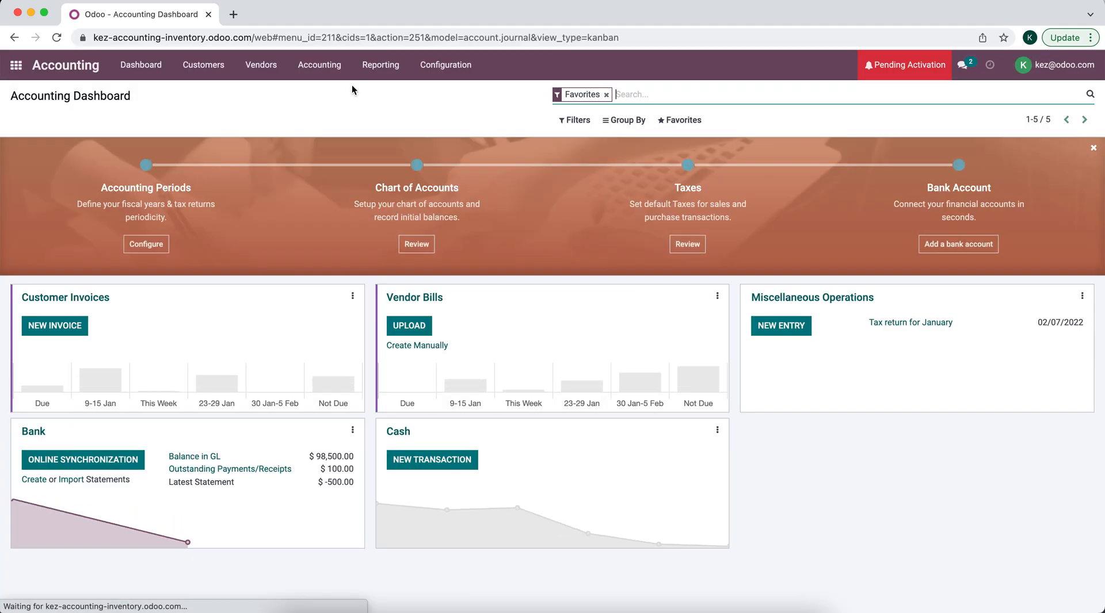
left_click(318, 65)
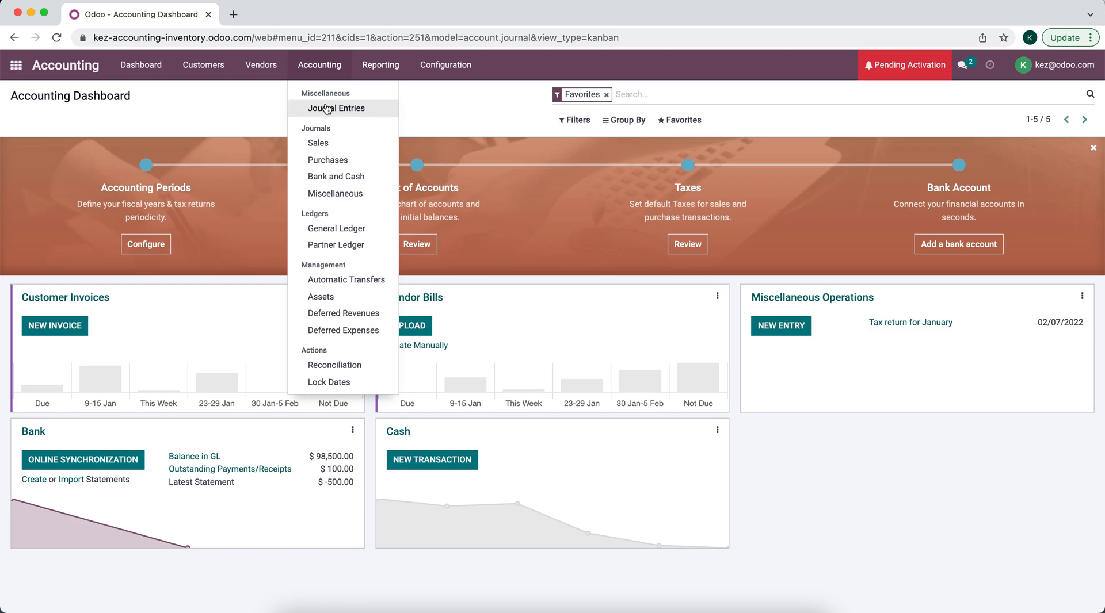
left_click(336, 108)
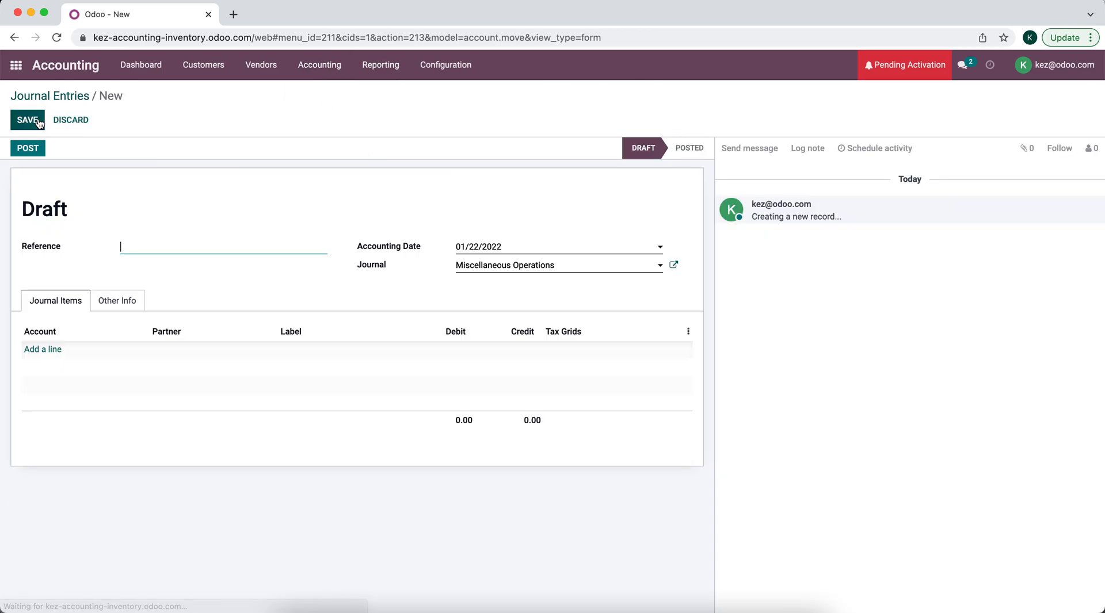
left_click(43, 349)
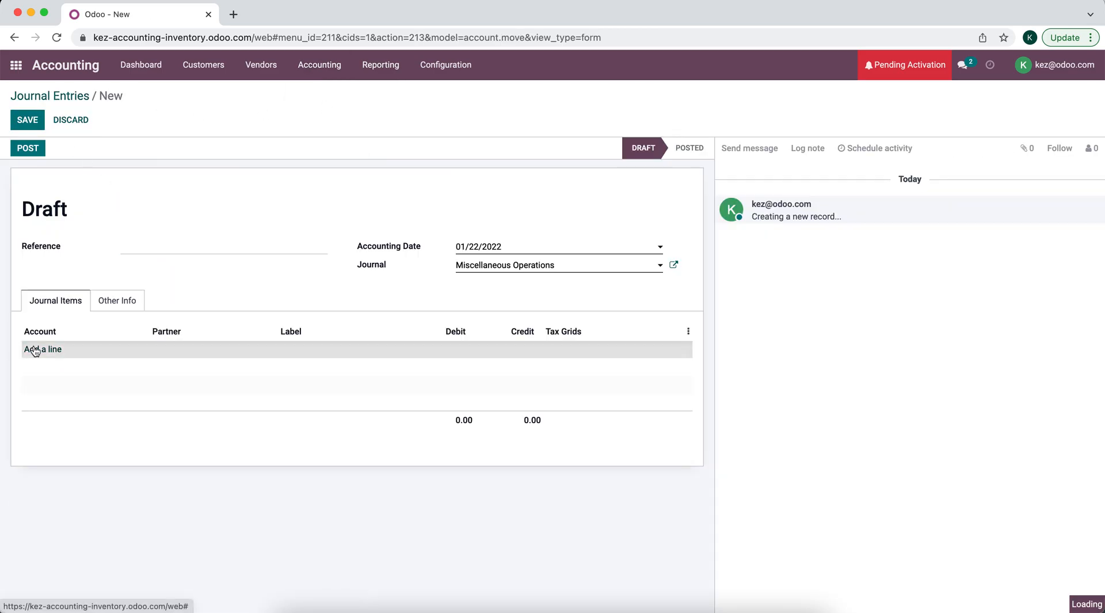
Debit account 110100 Stock Valuation for $1,450 and add a second line.
type("stock")
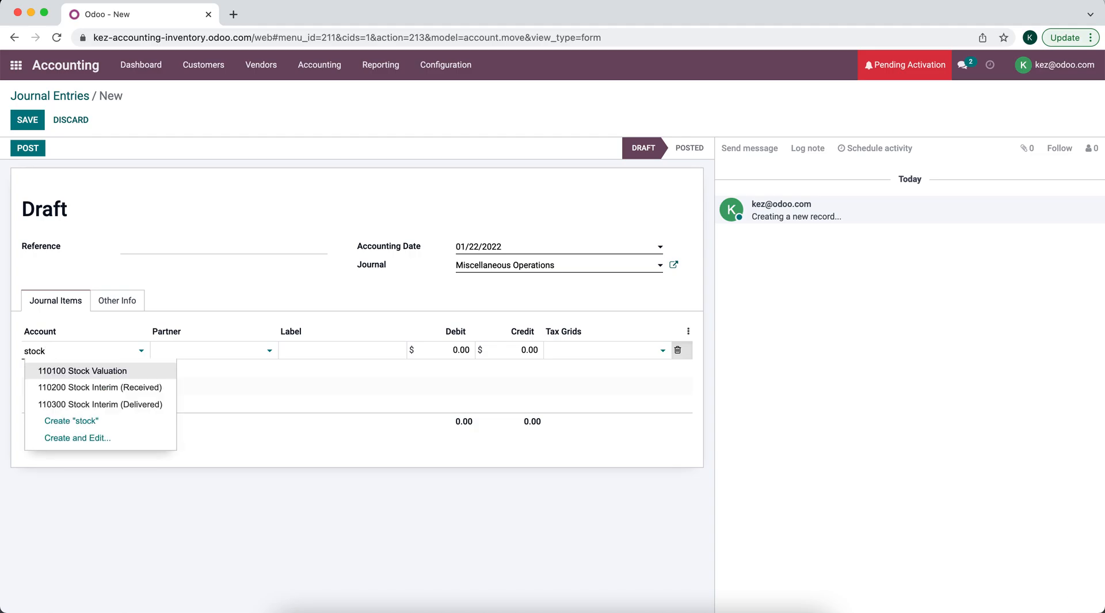
left_click(82, 370)
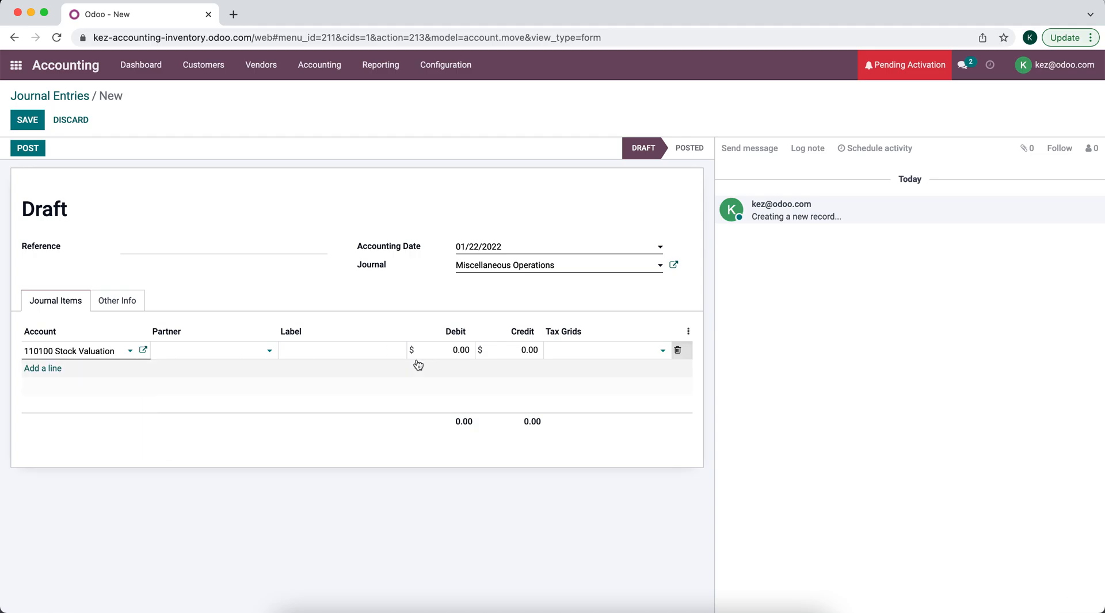
left_click(460, 349)
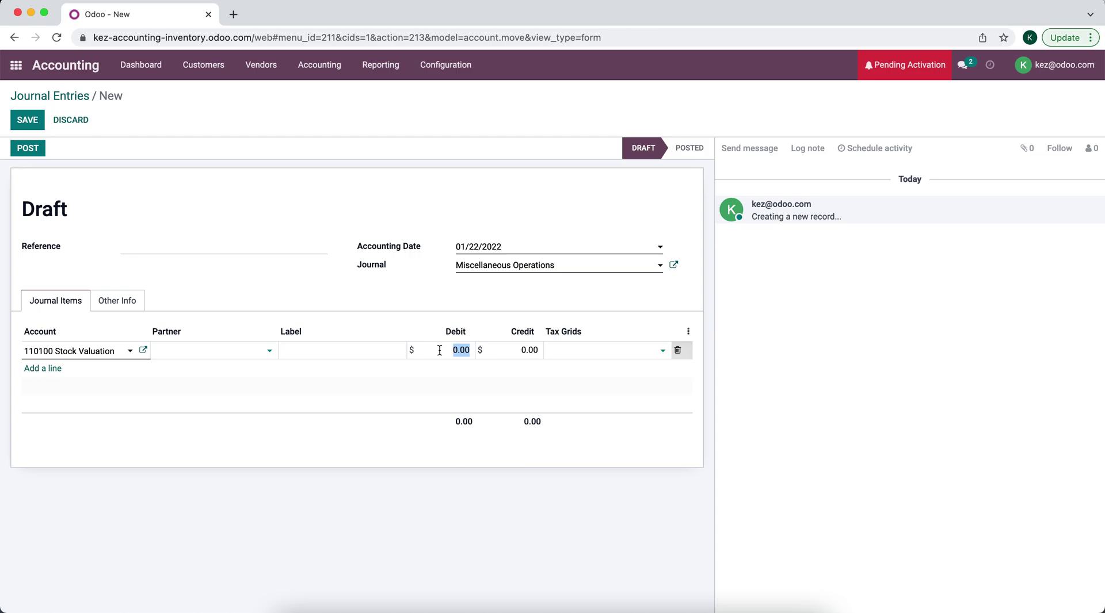
type("1450")
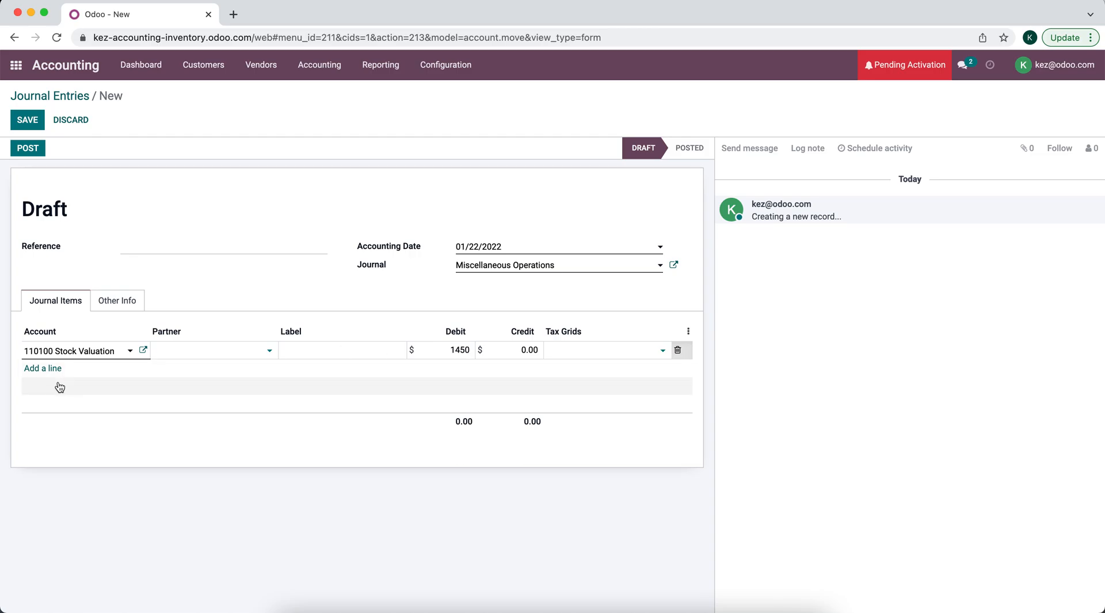
left_click(42, 368)
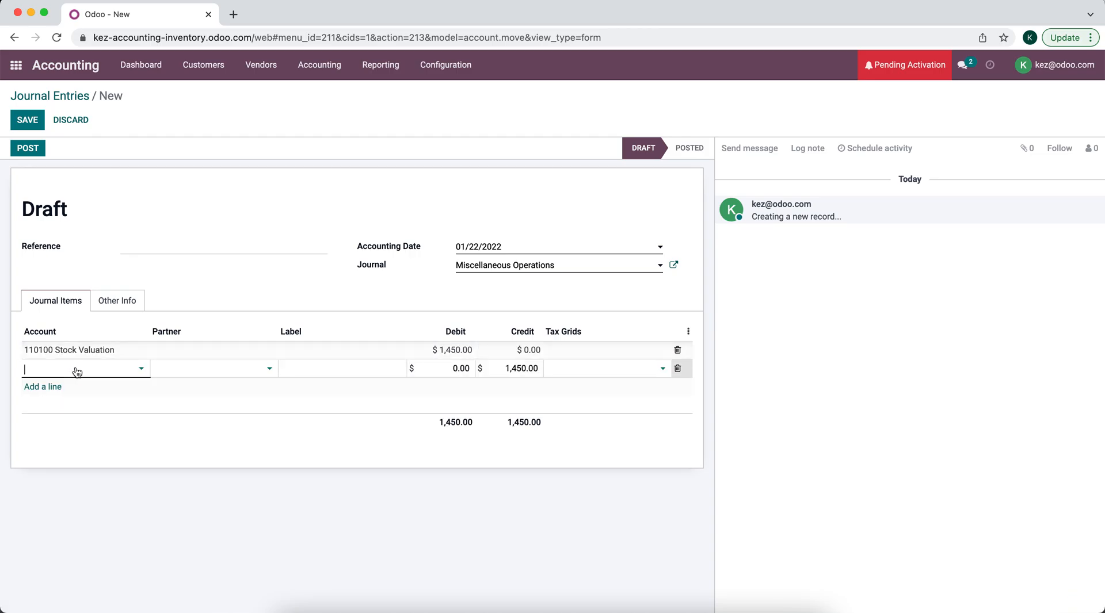
Credit account 600000 Expenses for $500 and start a third line.
type("cost")
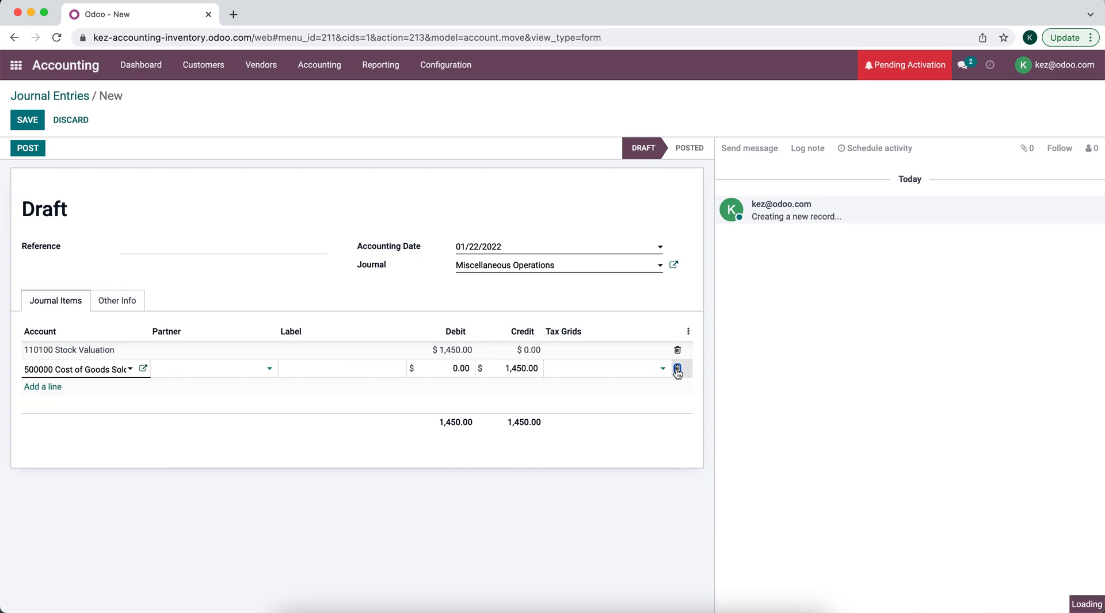
type("e")
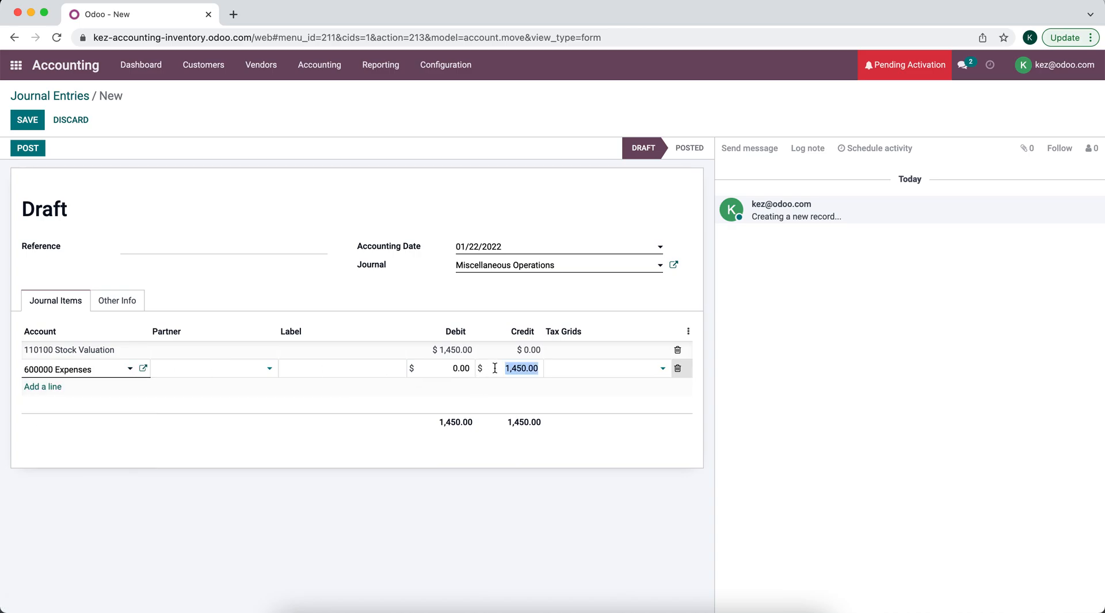
type("5000")
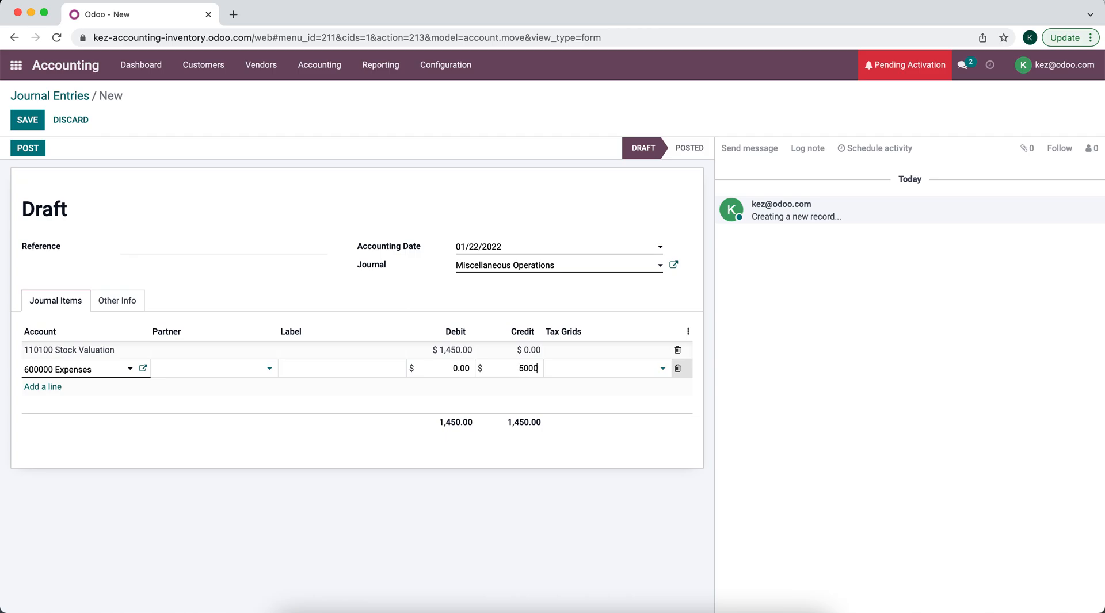
left_click(41, 387)
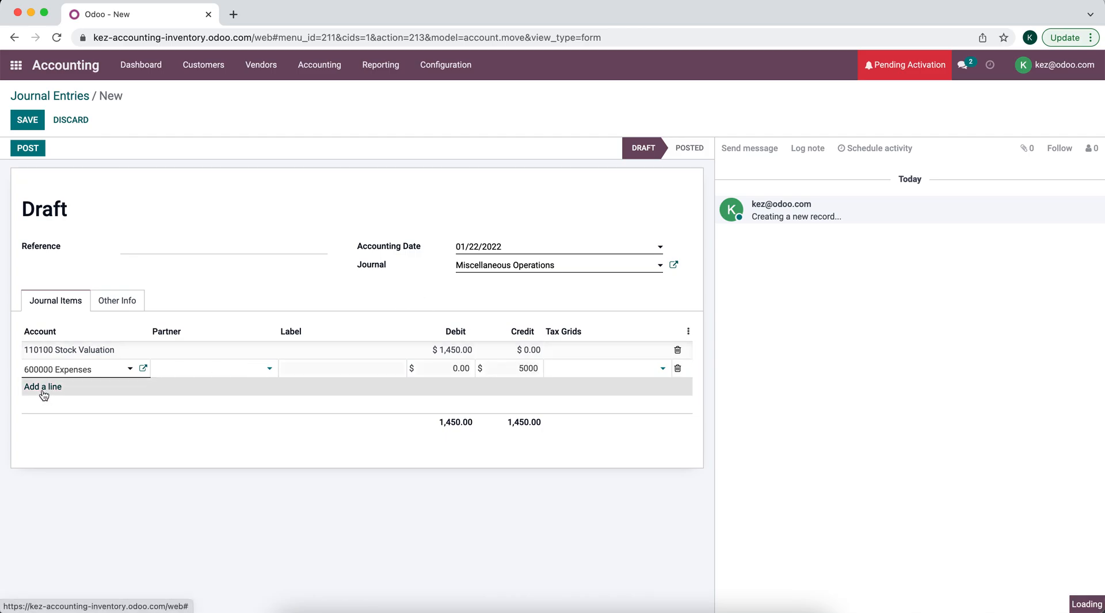
left_click(521, 368)
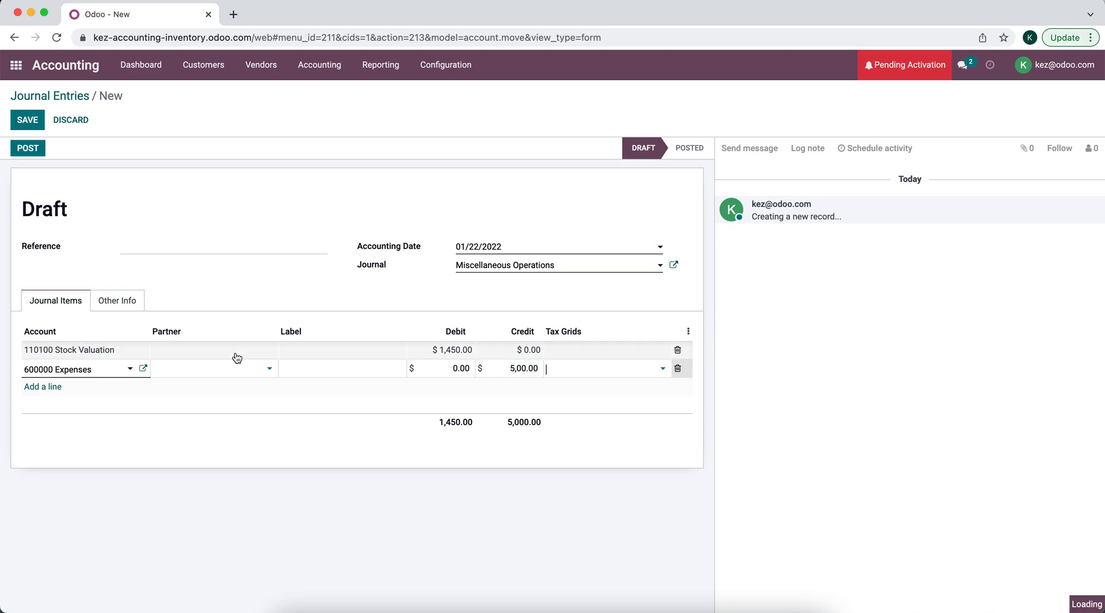
left_click(42, 387)
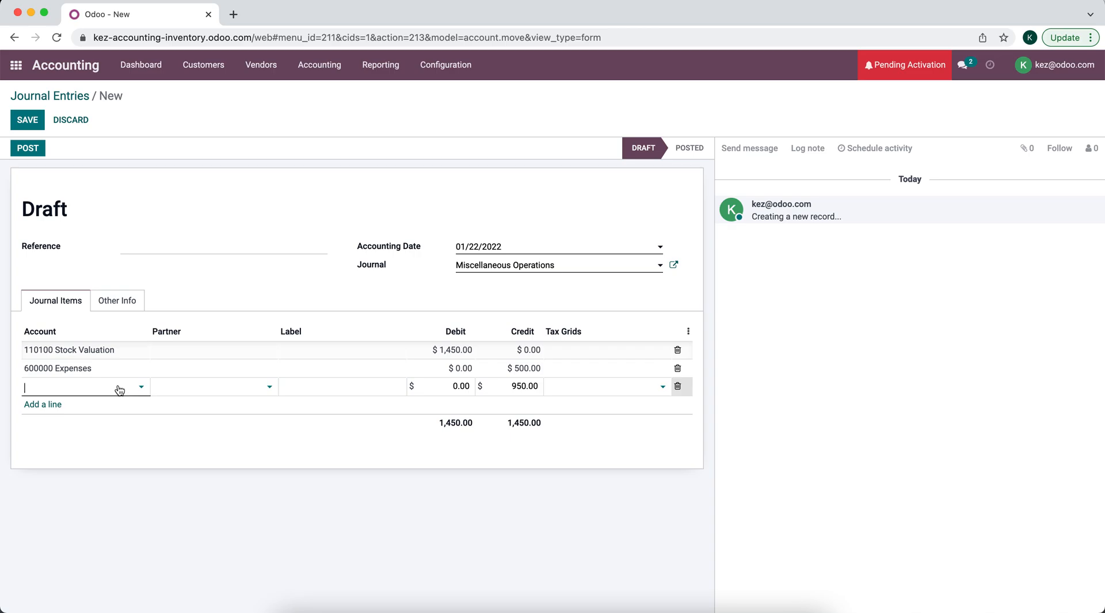
Credit 110100 Stock Valuation $1,000 and add a line for 500000 Cost of Goods Sold debit $50.
type("inven")
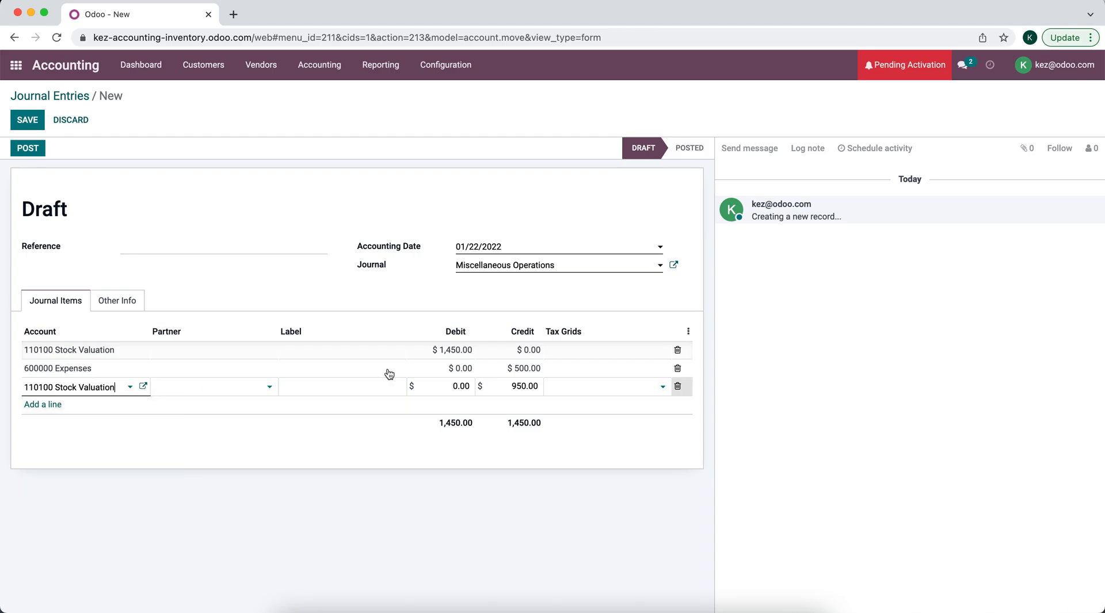
type("100")
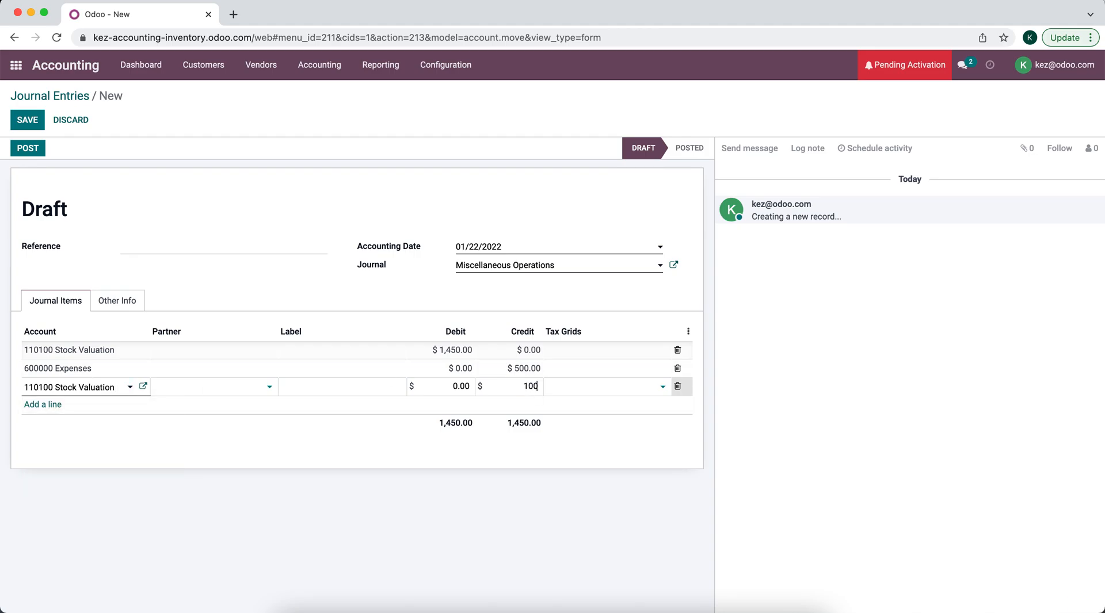
type("0")
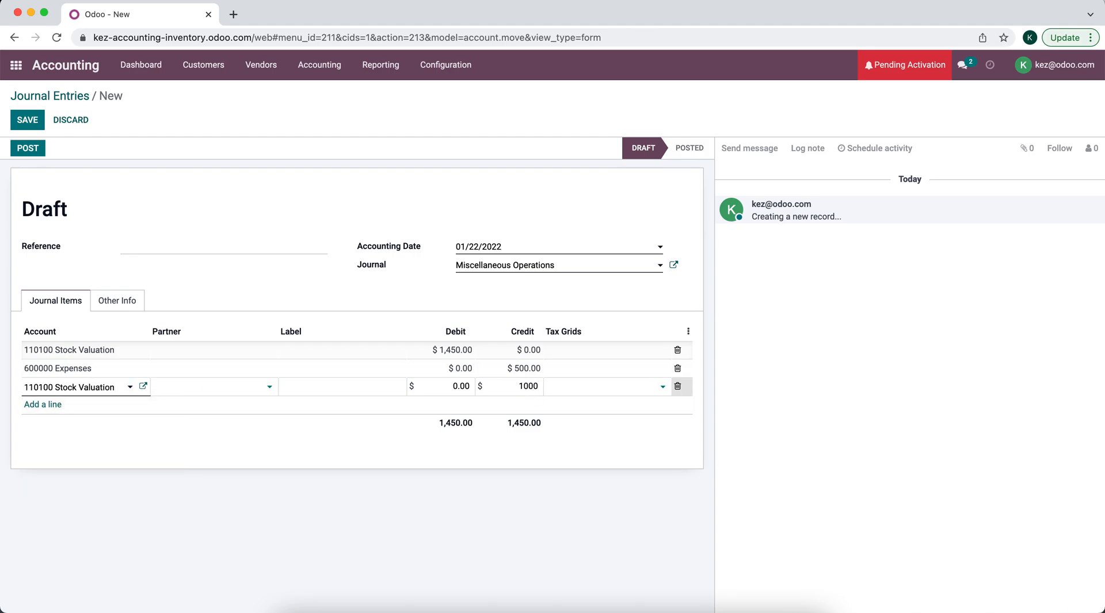
left_click(602, 387)
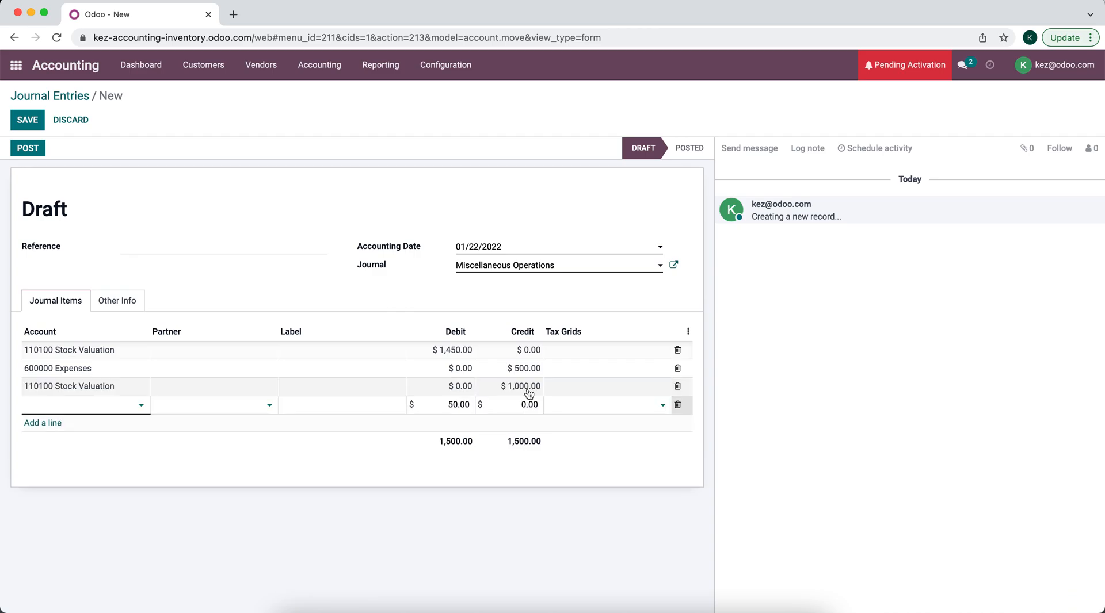
type("cos")
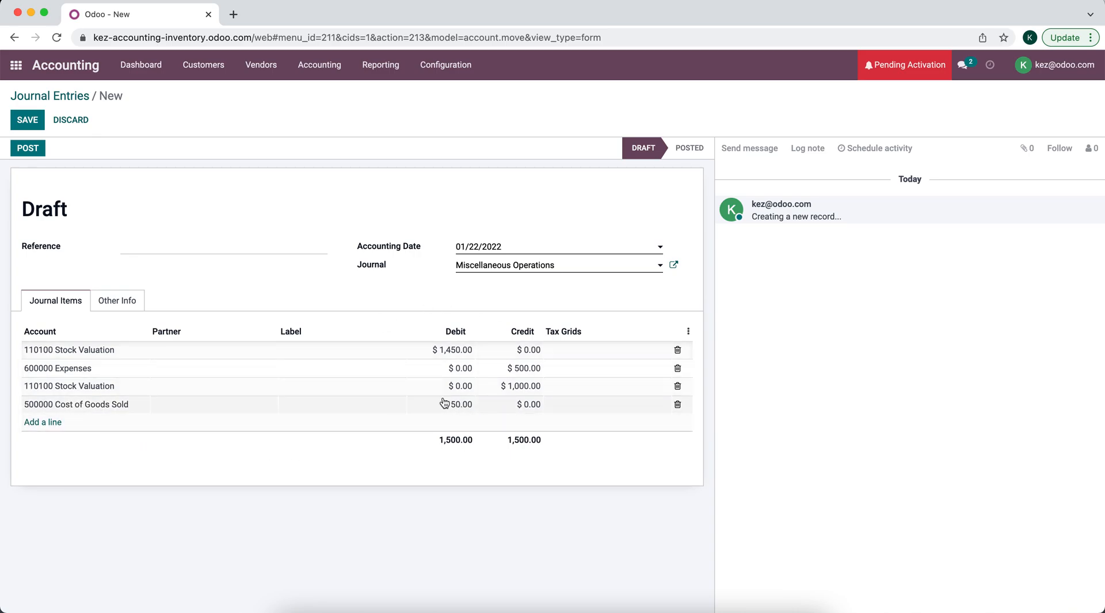
Post the entry as MISC/2022/01/0003 and check the Balance Sheet stock valuation of $1,450.
left_click(27, 148)
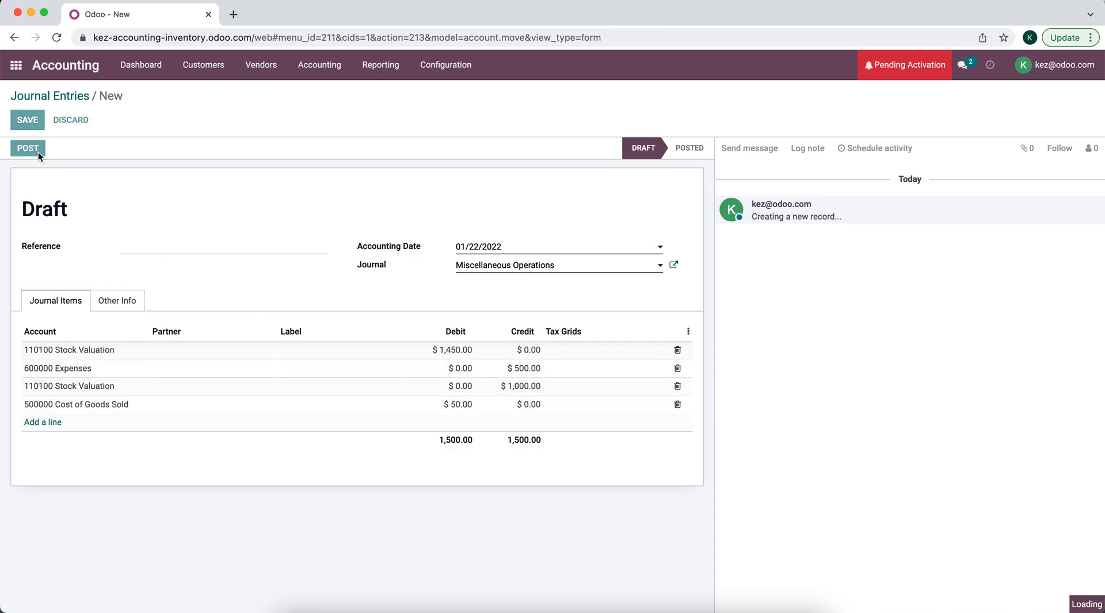
left_click(28, 149)
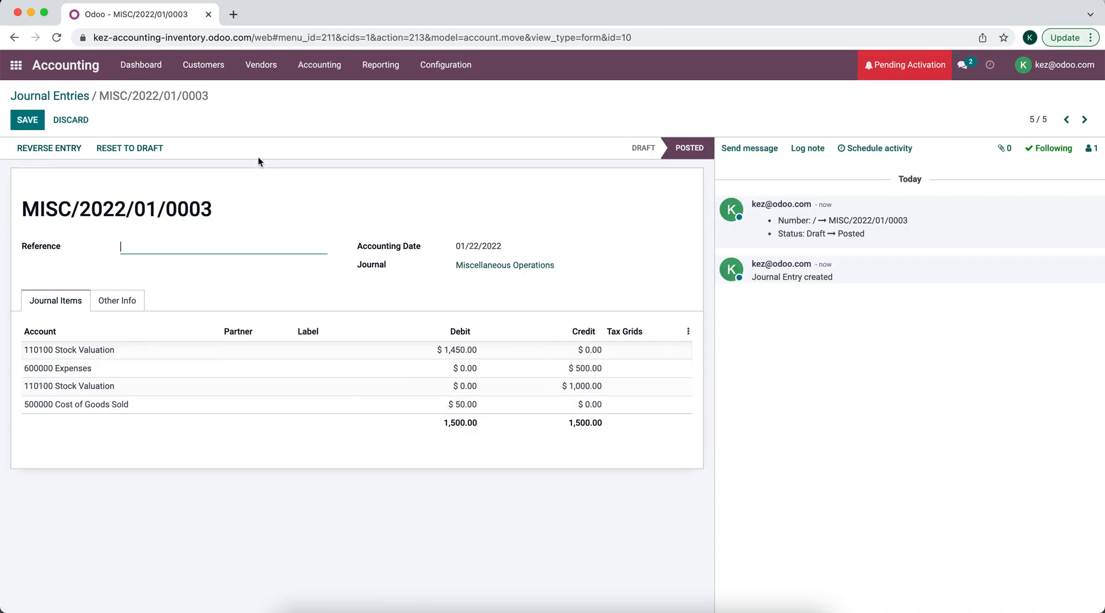
left_click(380, 64)
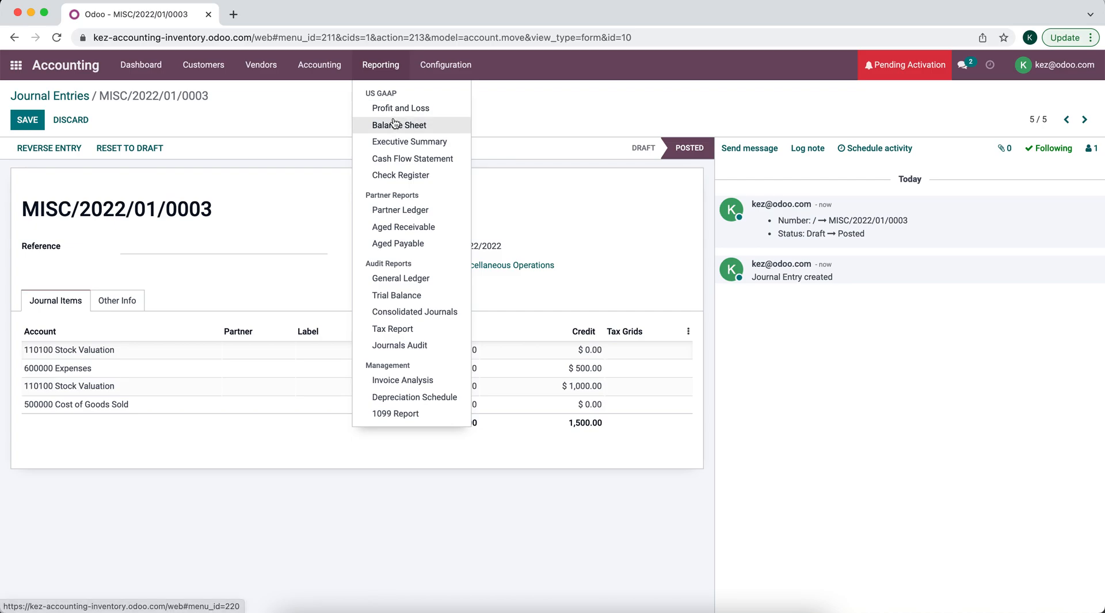
left_click(398, 124)
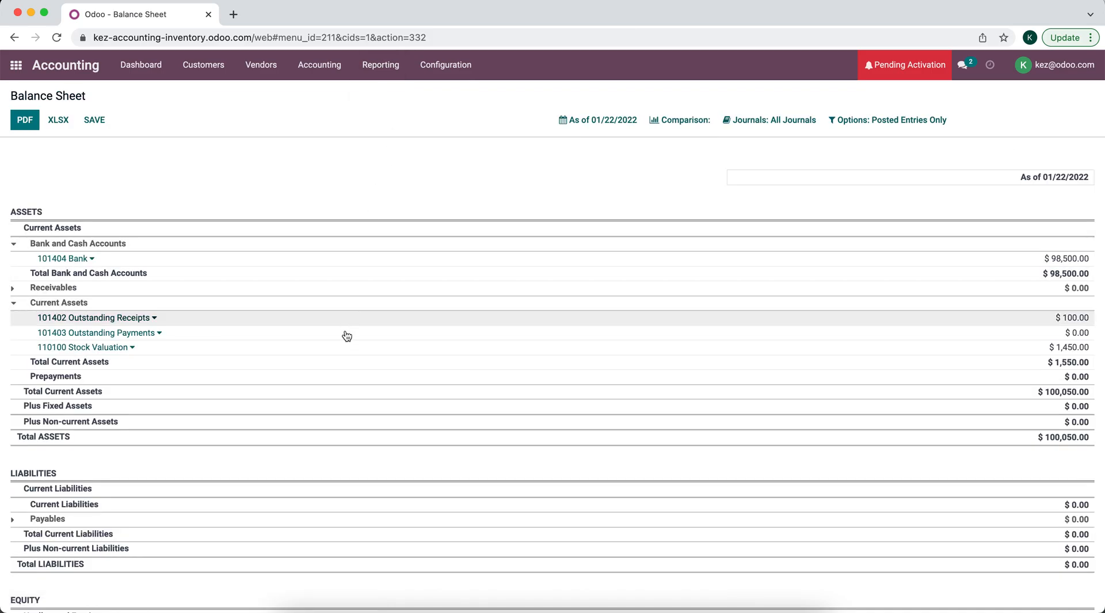
mouse_move(344, 350)
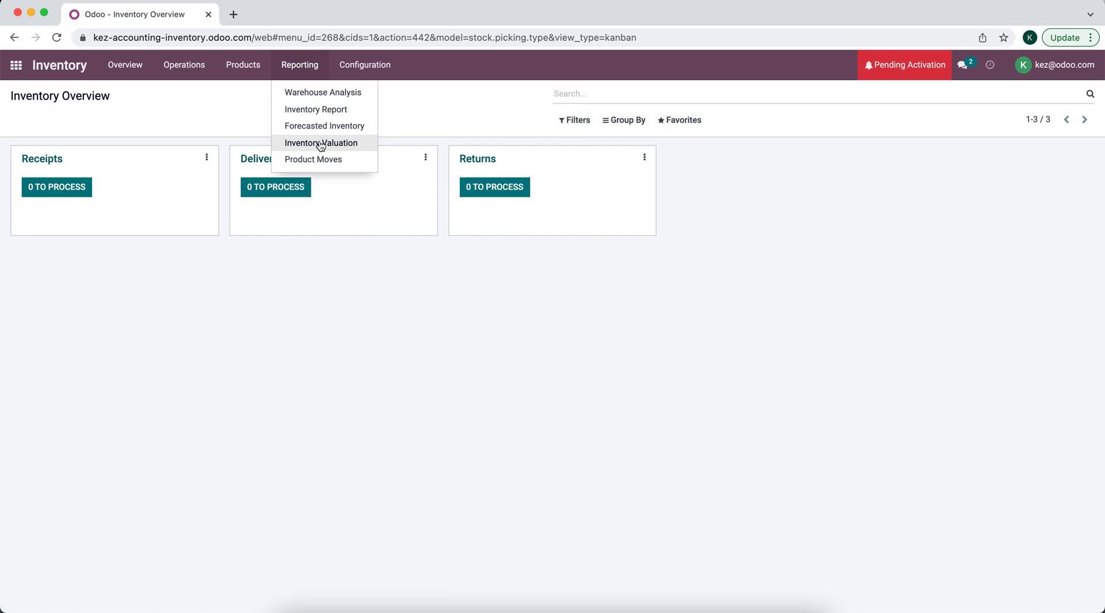
Confirm the Inventory Valuation report also totals $1,450, matching the Balance Sheet.
left_click(320, 143)
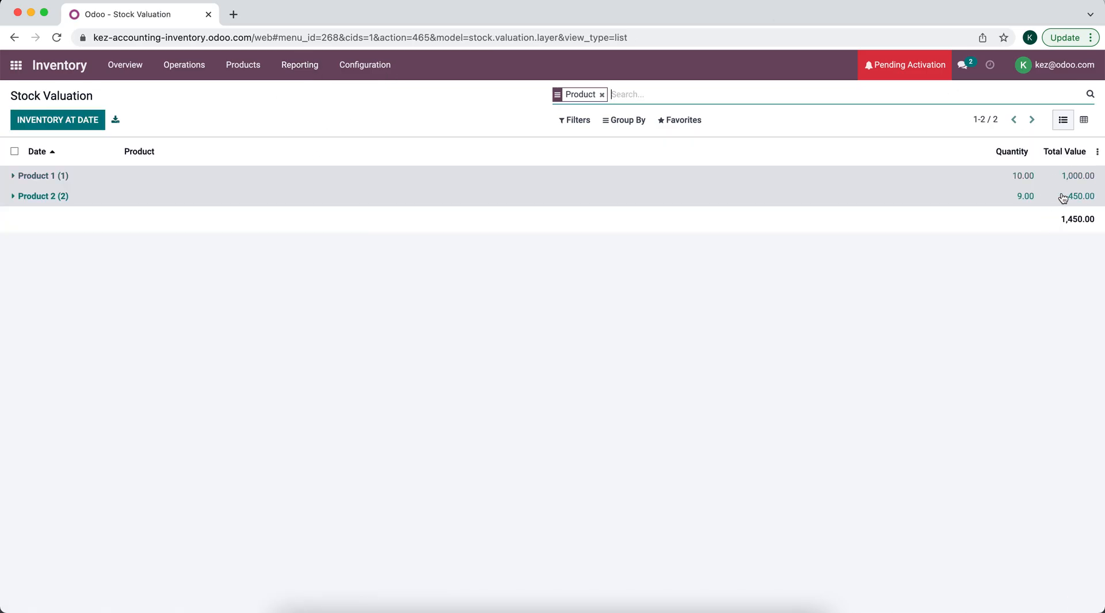
left_click(16, 65)
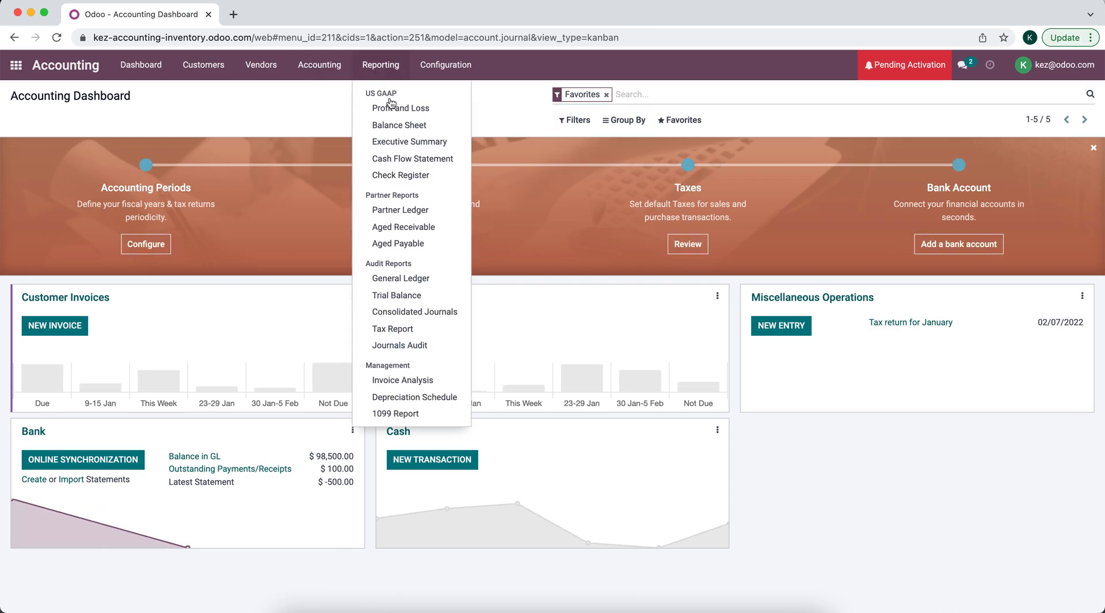
View the 2022 Profit and Loss report: $100 income, $50 cost of revenue, $50 net profit.
left_click(401, 109)
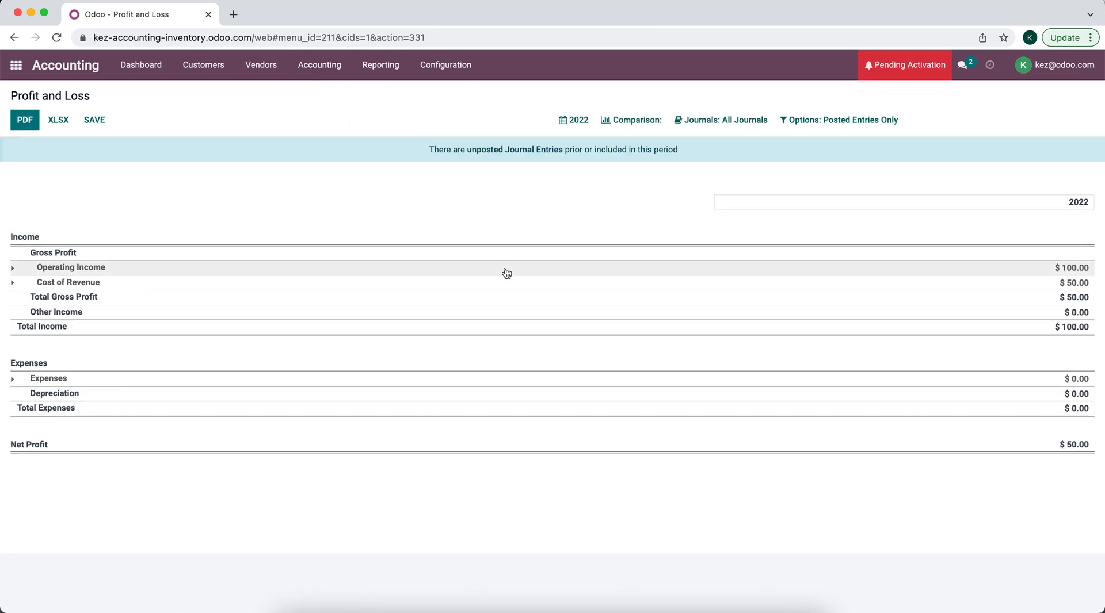
mouse_move(502, 284)
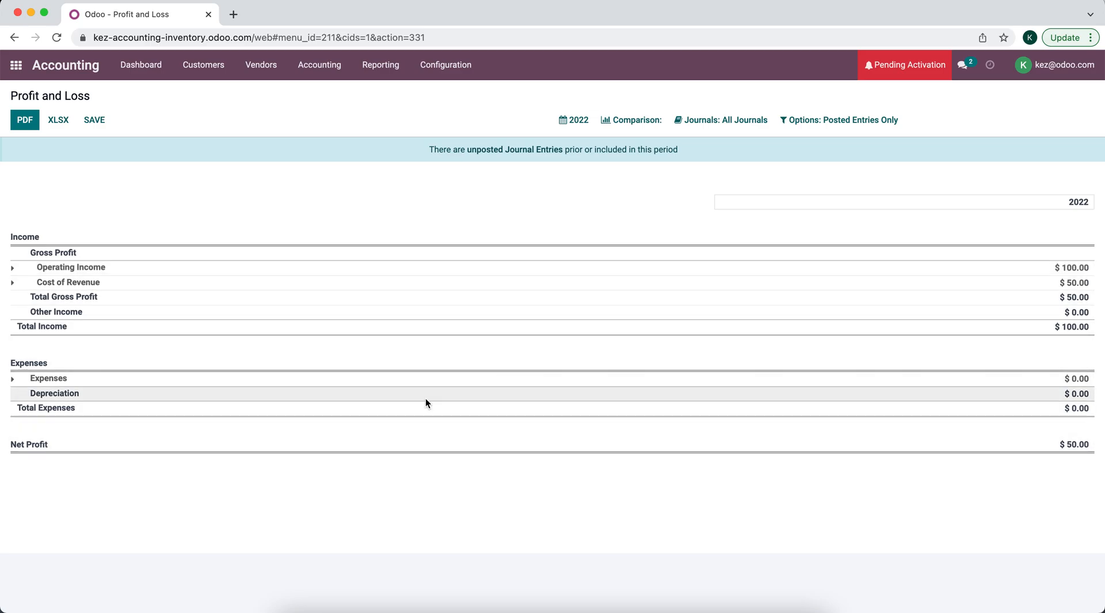
mouse_move(423, 389)
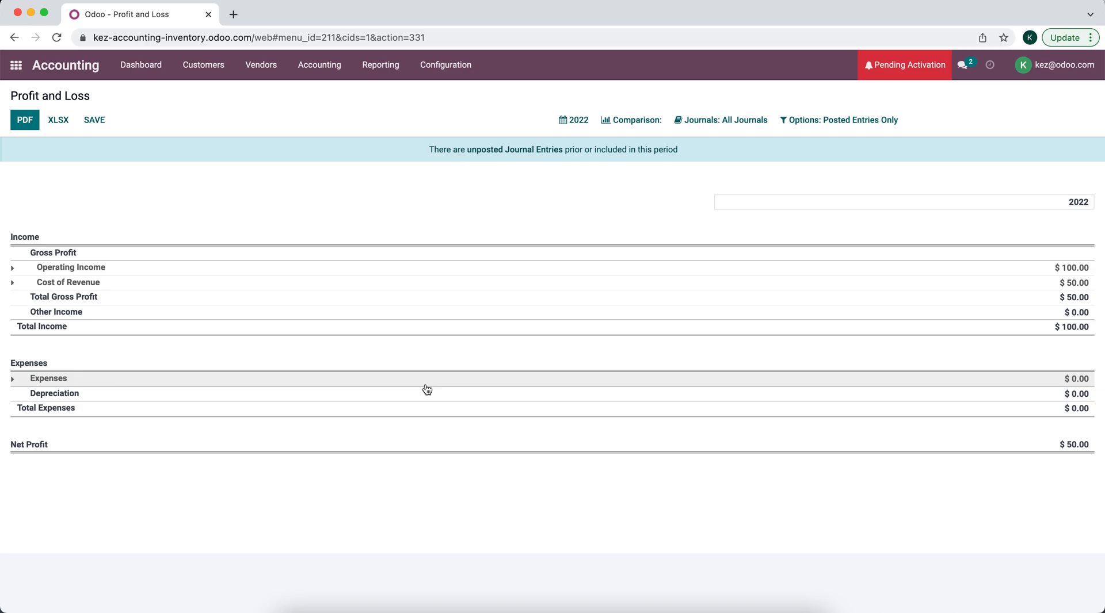